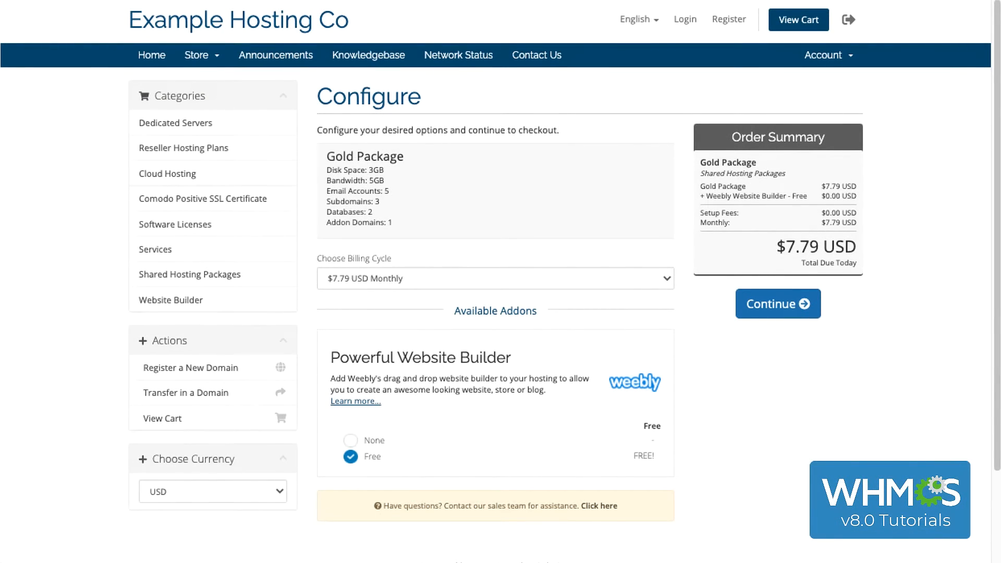
Open the configuration menu from the admin dashboard's top-bar gear icon.
{"action": "left_click", "coordinate": [777, 304]}
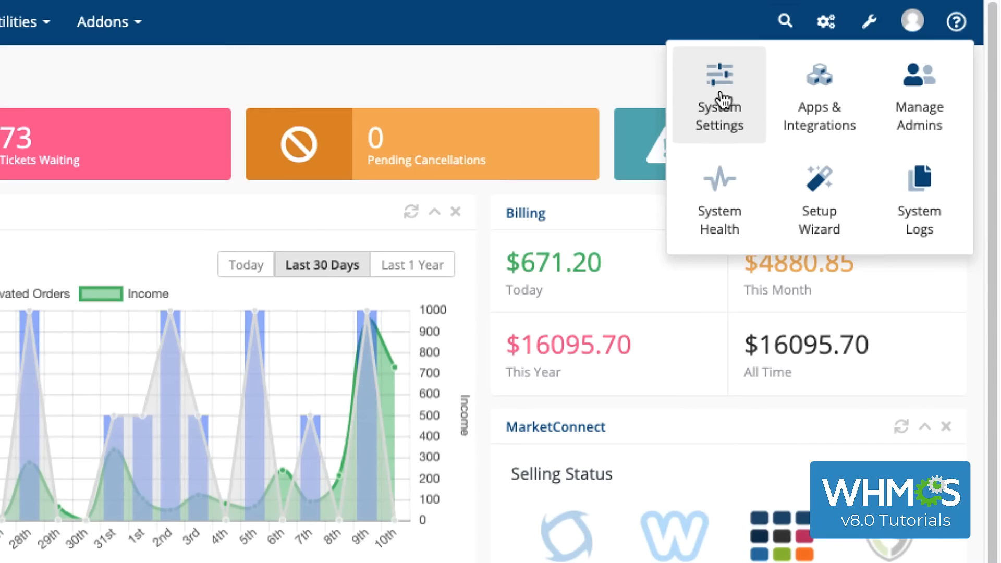
Go to System Settings > Products/Services and start a new product group.
{"action": "left_click", "coordinate": [719, 94]}
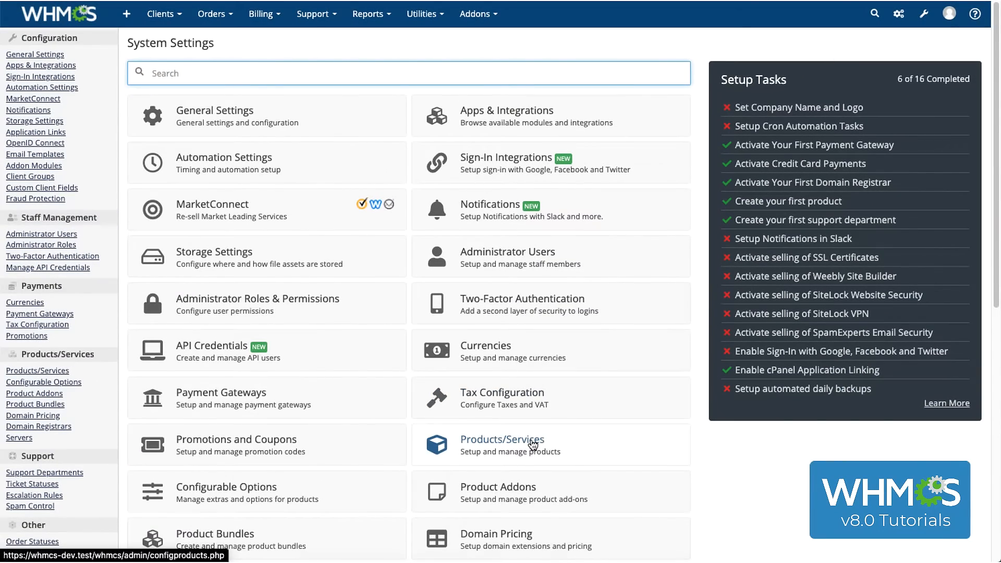
{"action": "left_click", "coordinate": [503, 443]}
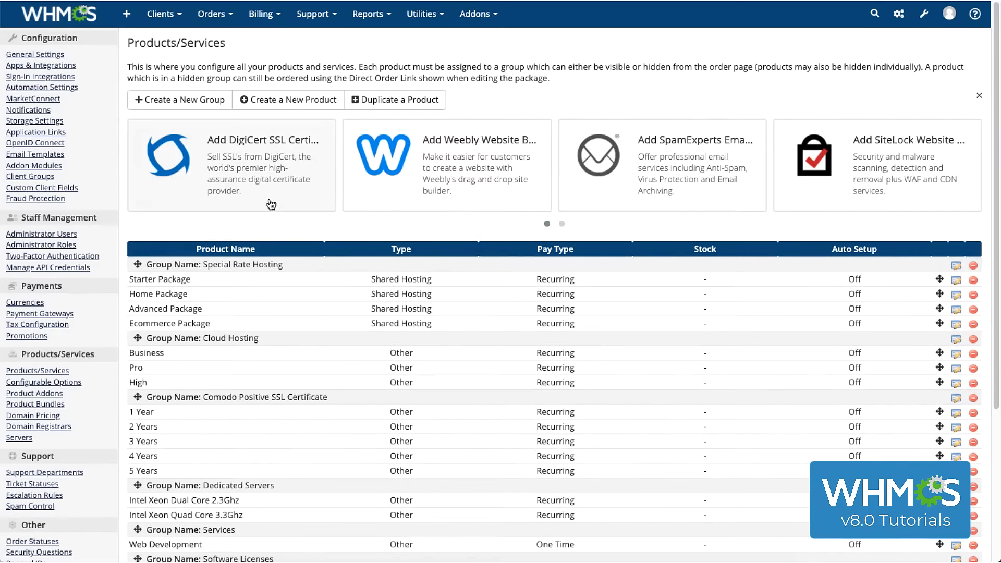
{"action": "left_click", "coordinate": [179, 99]}
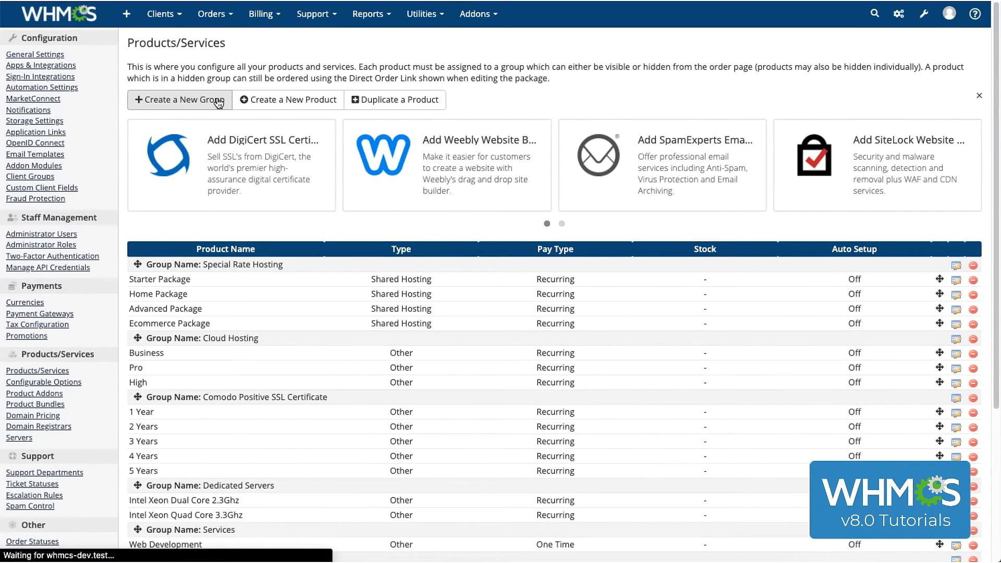
Name the group 'Shared Hosting Plans' with its headline and tagline ('The best shared hosting money can buy!').
{"action": "left_click", "coordinate": [179, 100]}
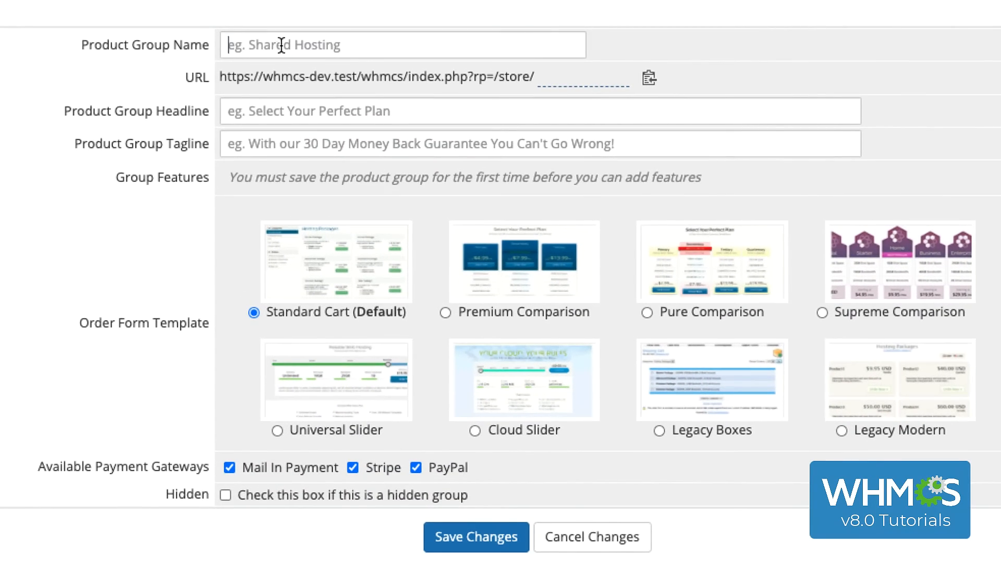
{"action": "type", "text": "Share"}
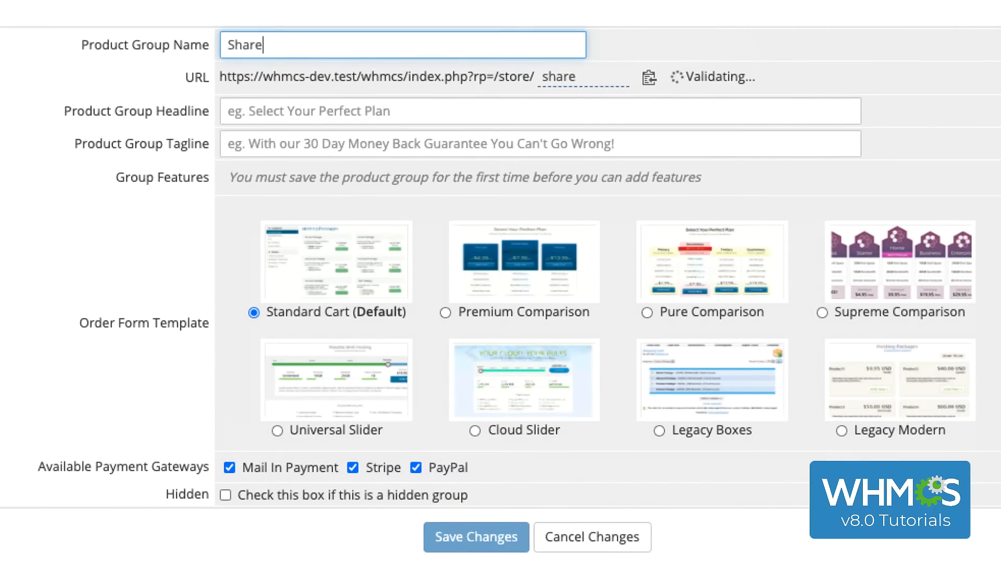
{"action": "type", "text": "d Hosting Plans"}
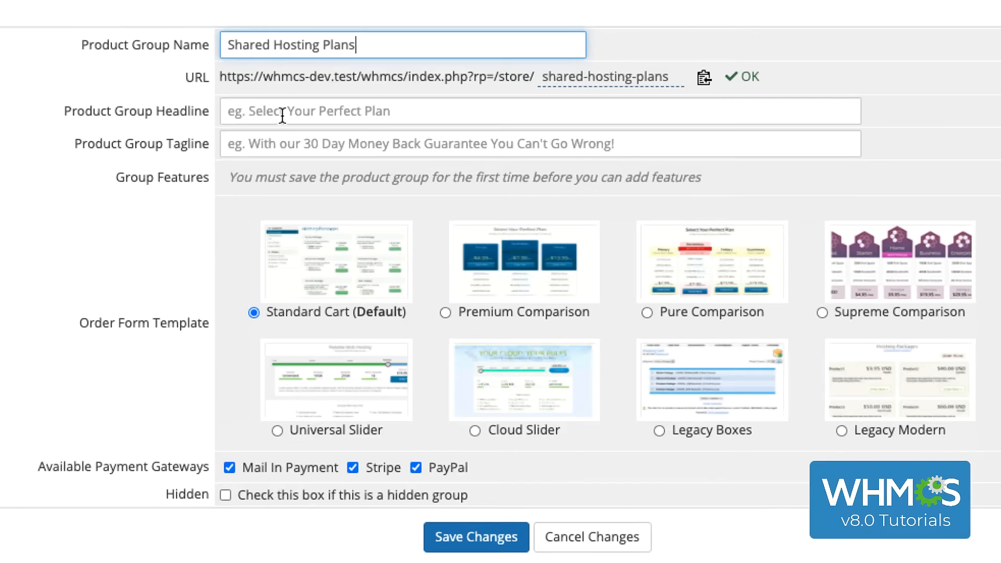
{"action": "type", "text": "Shared Hosting for All Your Websites"}
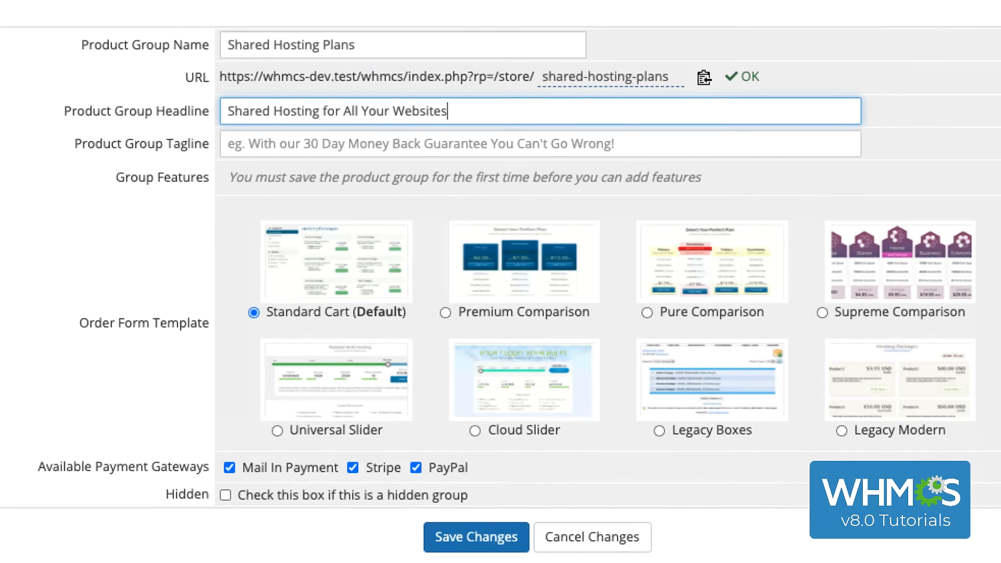
{"action": "type", "text": "The best shared hosting m"}
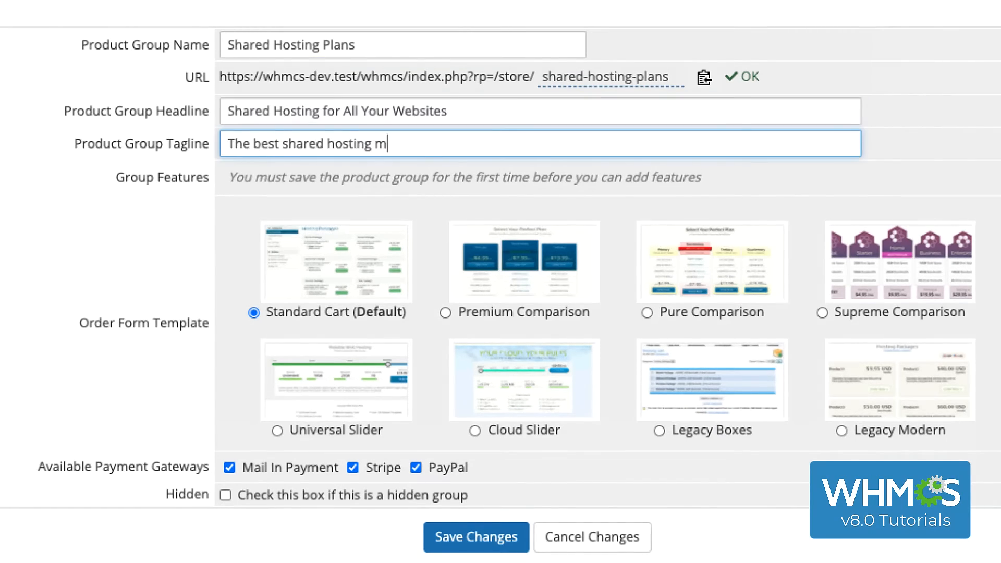
{"action": "type", "text": "oney can buy!"}
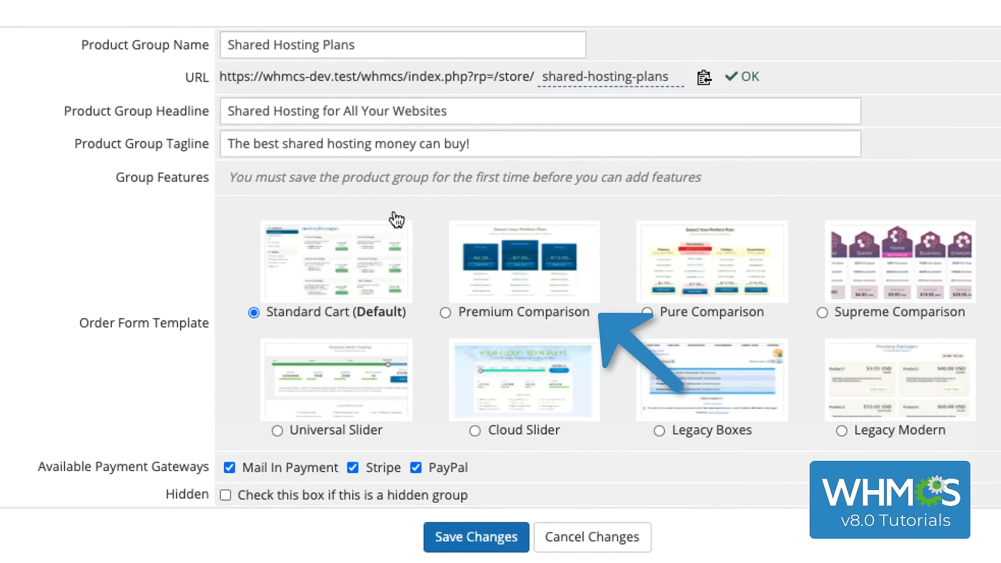
Choose the Premium Comparison template, mark the group hidden, and save it.
{"action": "left_click", "coordinate": [445, 313]}
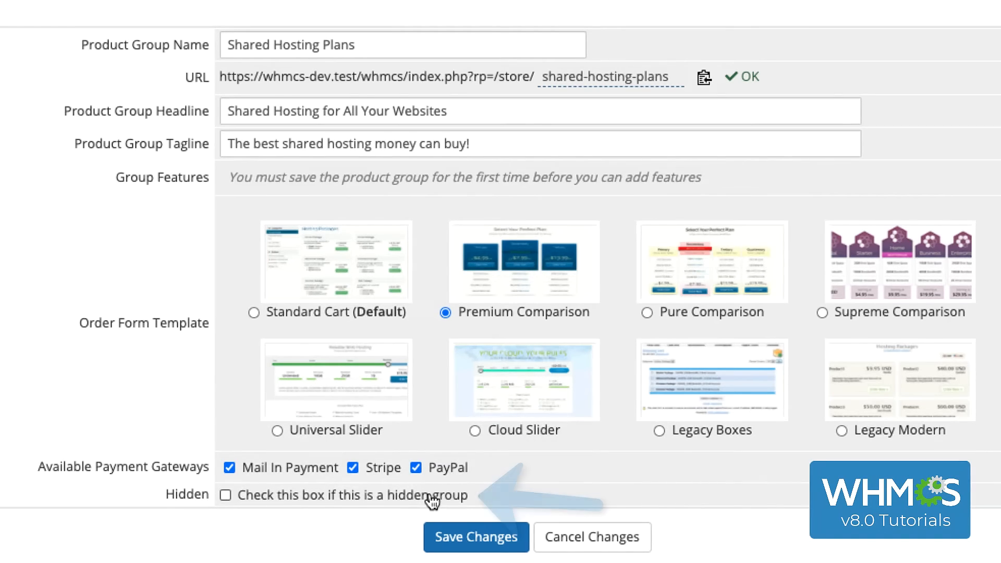
{"action": "left_click", "coordinate": [224, 495]}
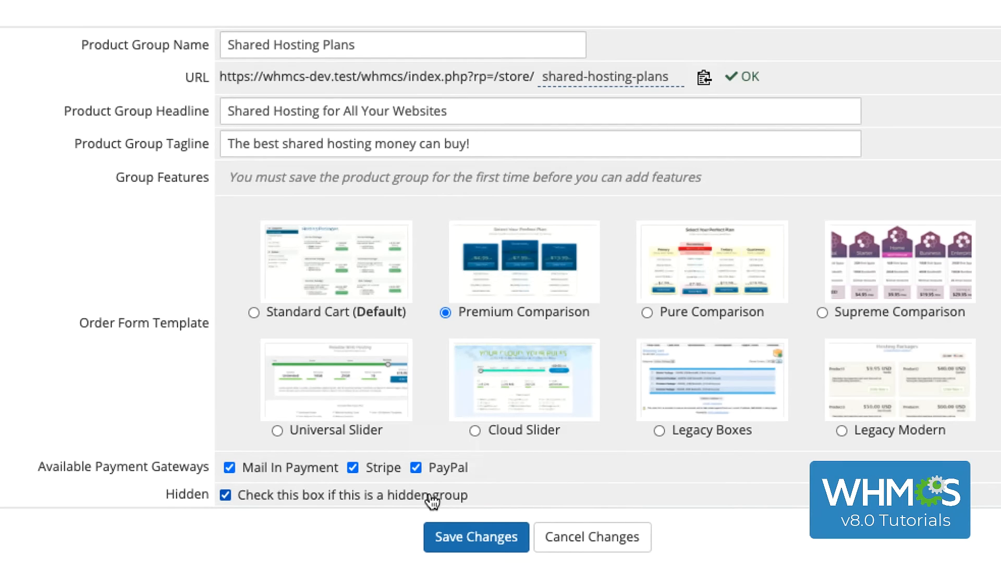
{"action": "mouse_move", "coordinate": [475, 537]}
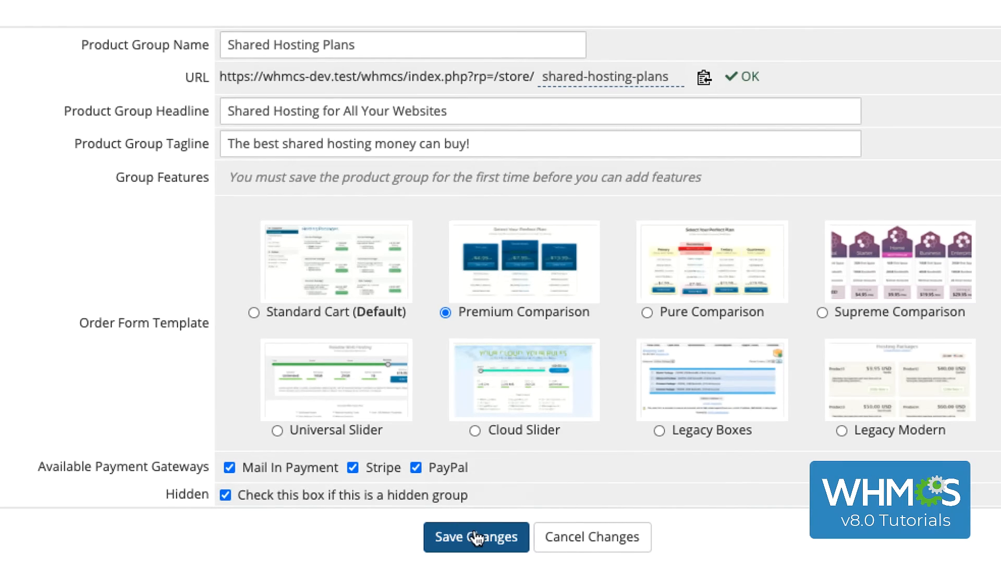
{"action": "left_click", "coordinate": [475, 536]}
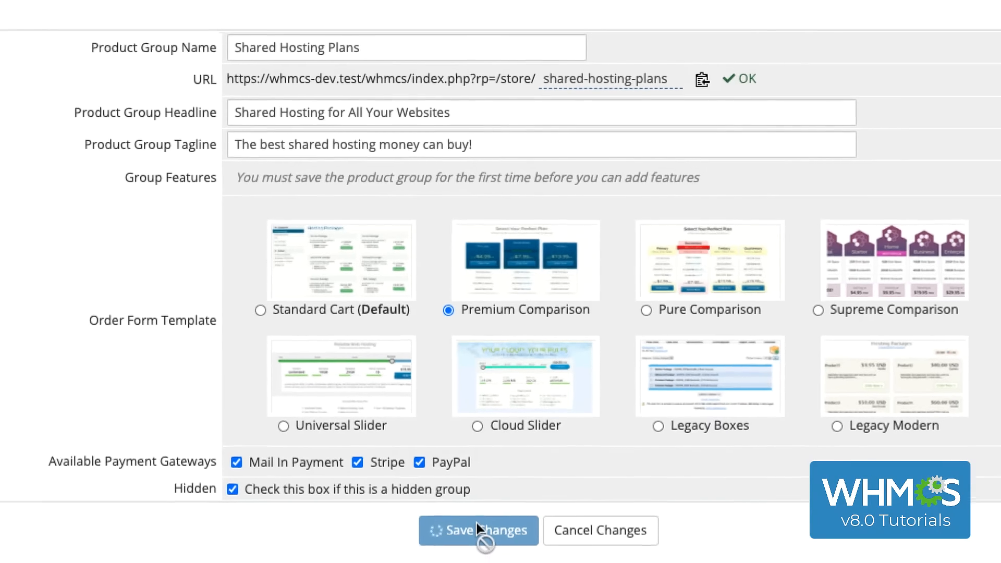
Return to the Products/Services list and start a new product.
{"action": "left_click", "coordinate": [478, 530]}
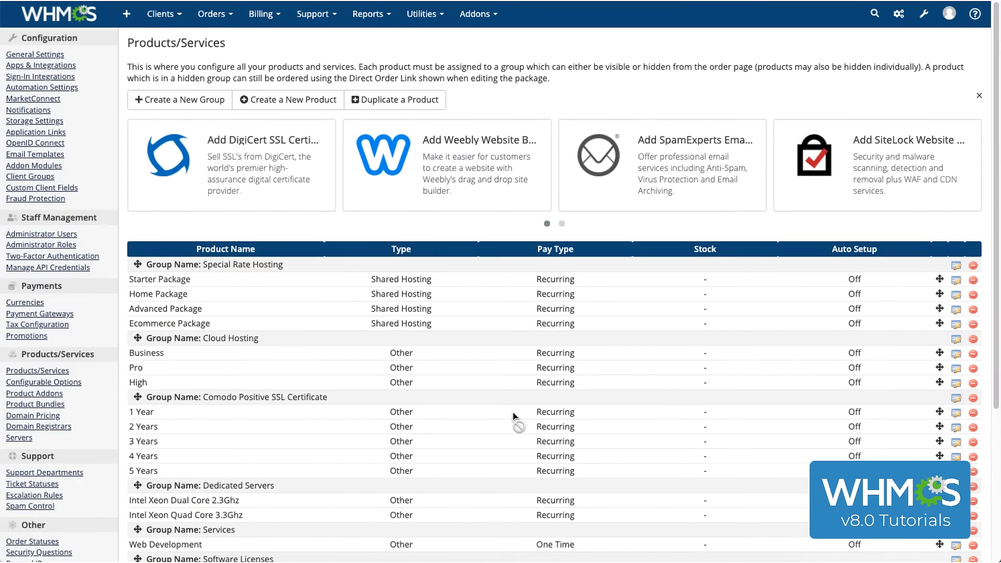
{"action": "mouse_move", "coordinate": [514, 416]}
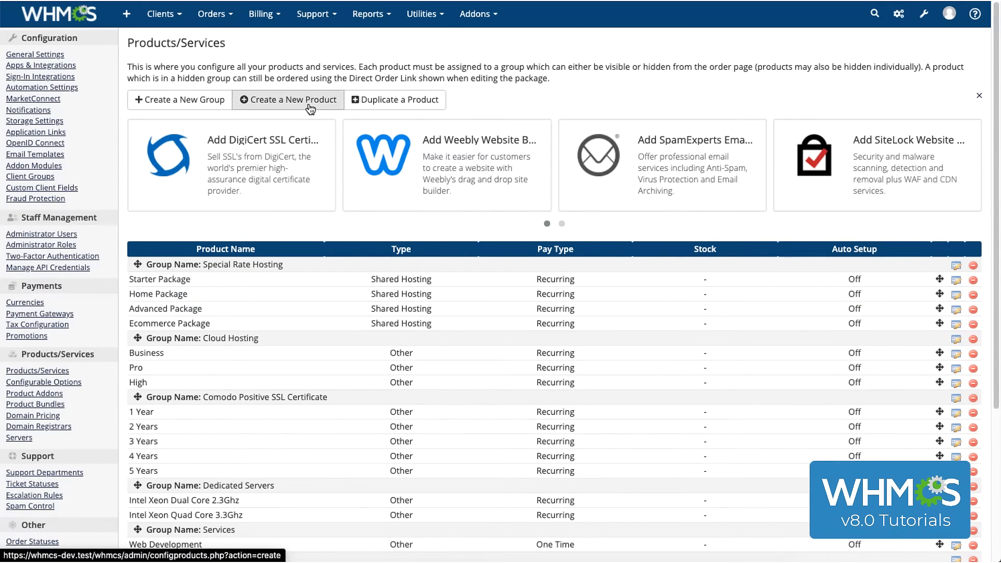
{"action": "left_click", "coordinate": [287, 99]}
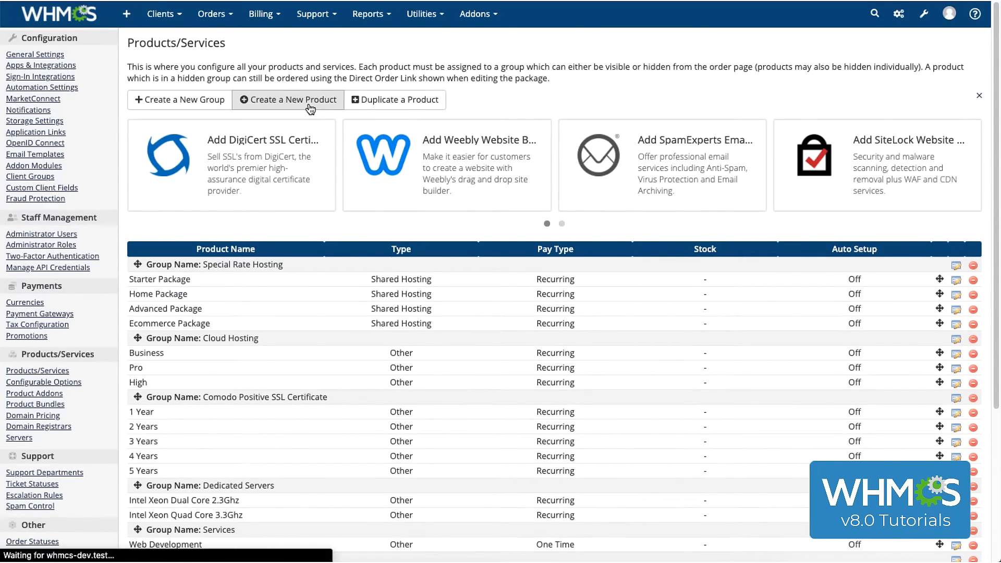
Define a Shared Hosting product 'Gold Package' in Shared Hosting Plans using the cPanel module.
{"action": "left_click", "coordinate": [288, 100]}
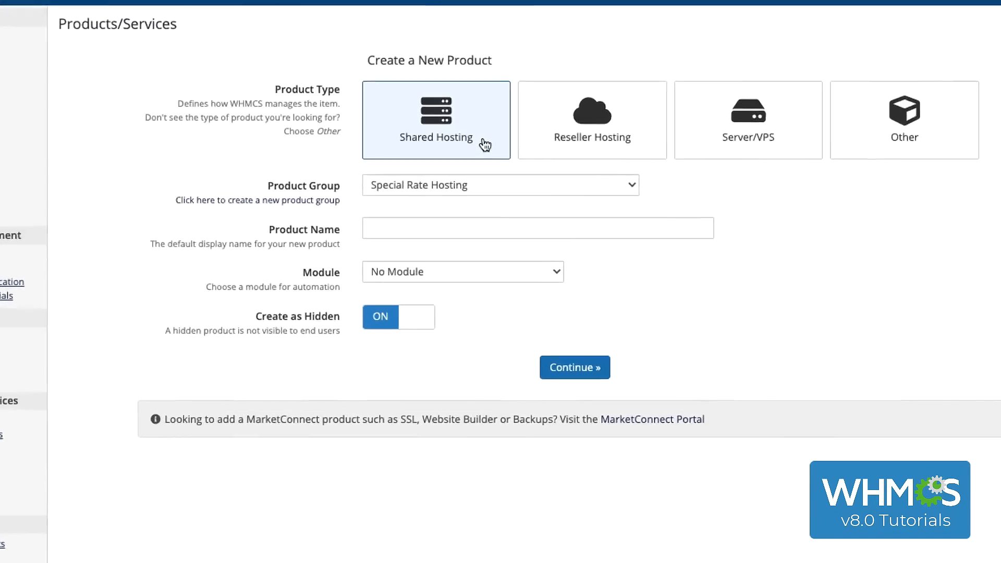
{"action": "left_click", "coordinate": [500, 185]}
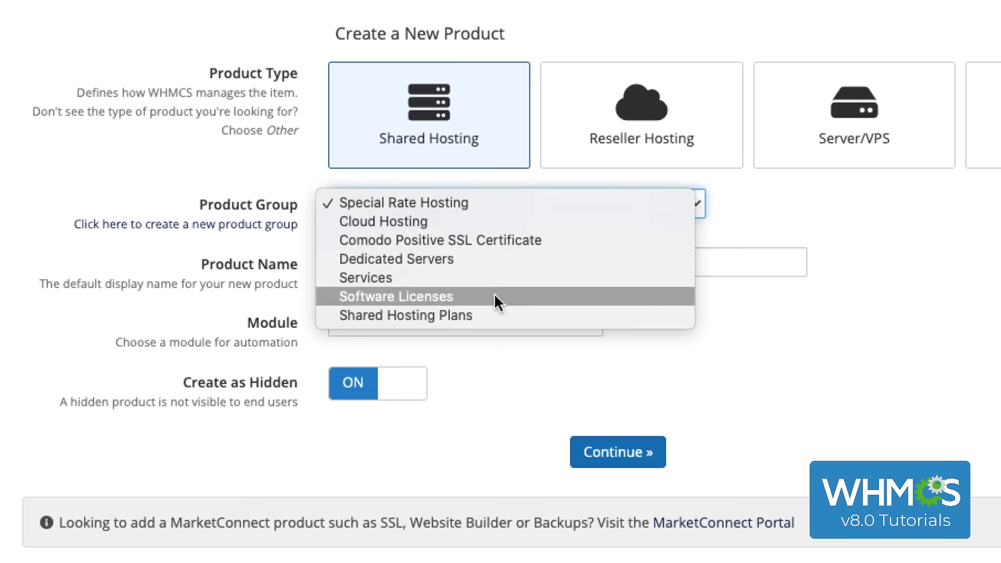
{"action": "left_click", "coordinate": [406, 315]}
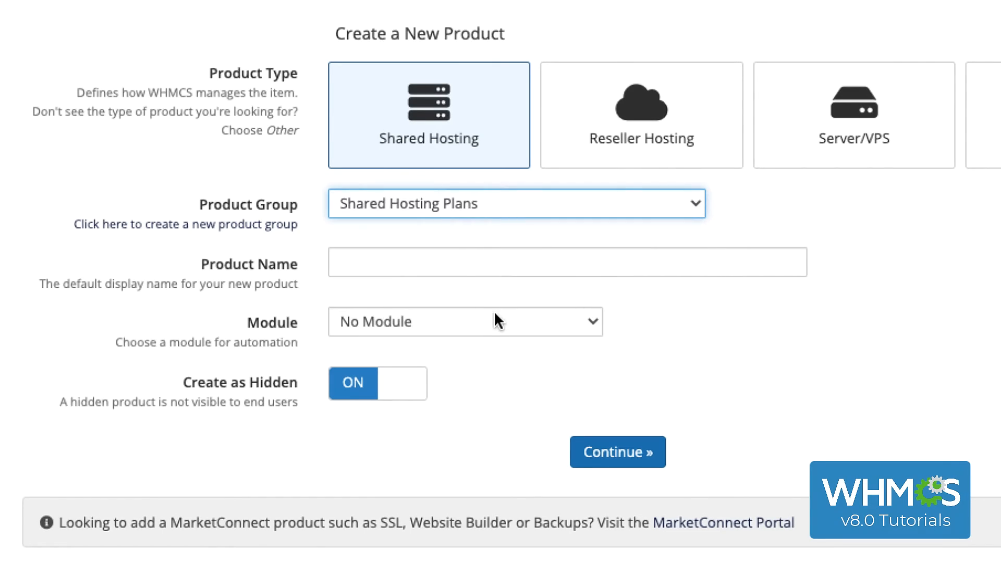
{"action": "type", "text": "G"}
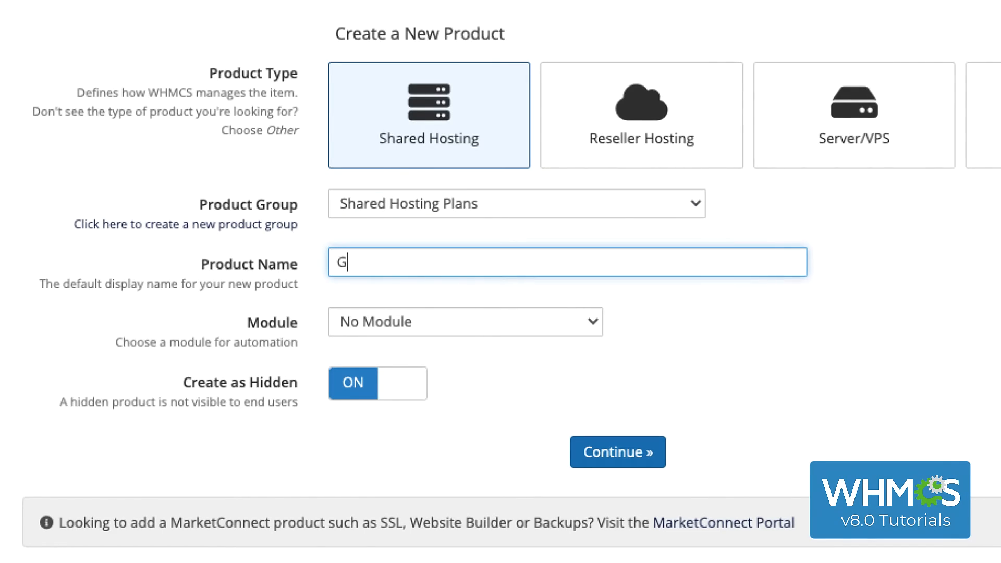
{"action": "type", "text": "old Package"}
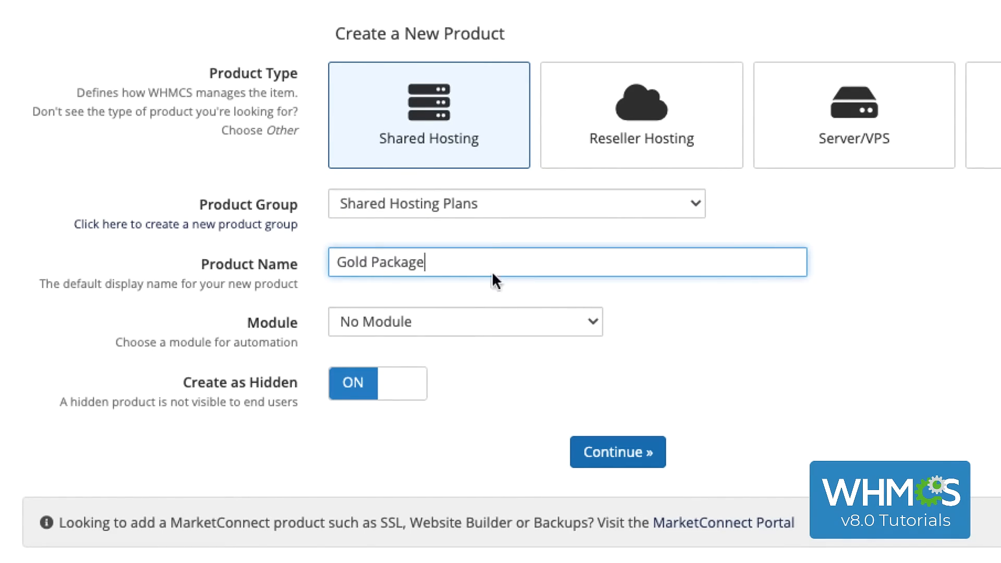
{"action": "left_click", "coordinate": [464, 321]}
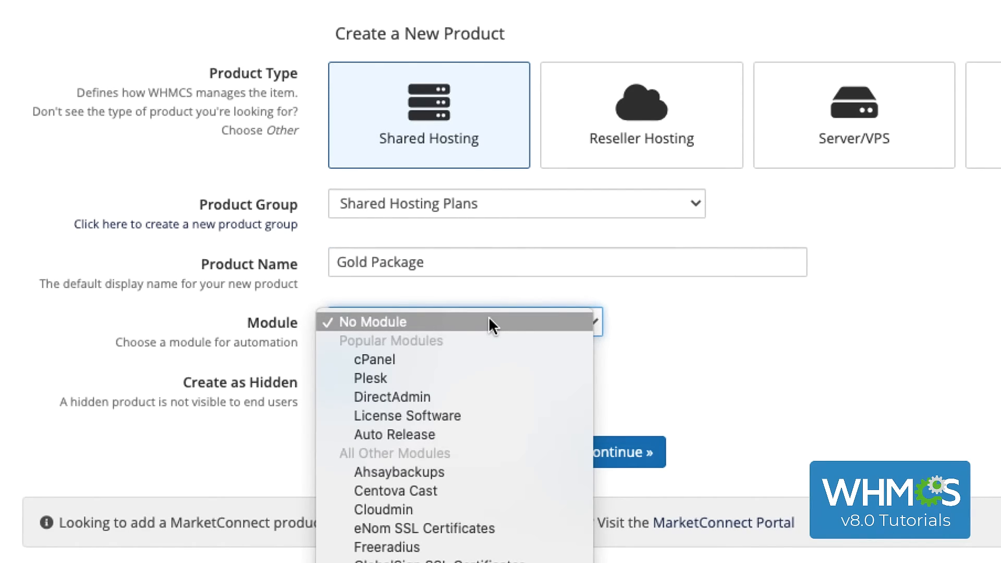
{"action": "mouse_move", "coordinate": [488, 361]}
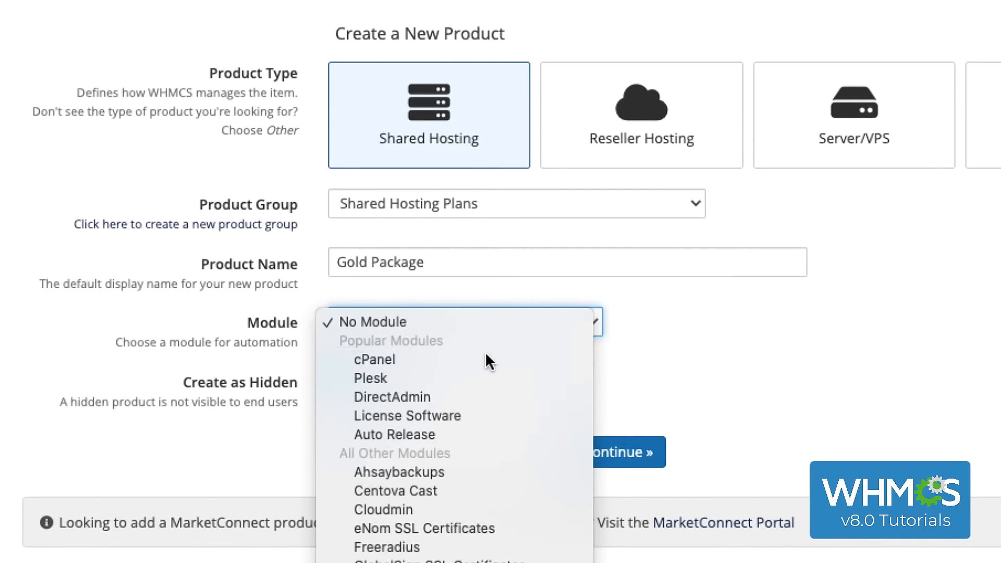
{"action": "left_click", "coordinate": [375, 358]}
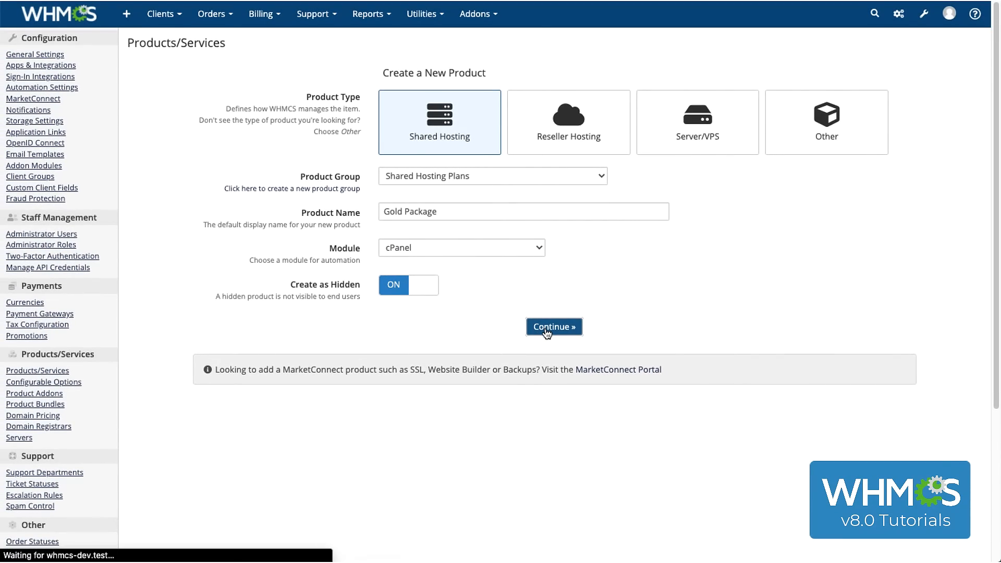
Create the product, choose the Hosting Account Welcome Email, and enable Apply Tax and Featured.
{"action": "left_click", "coordinate": [552, 327]}
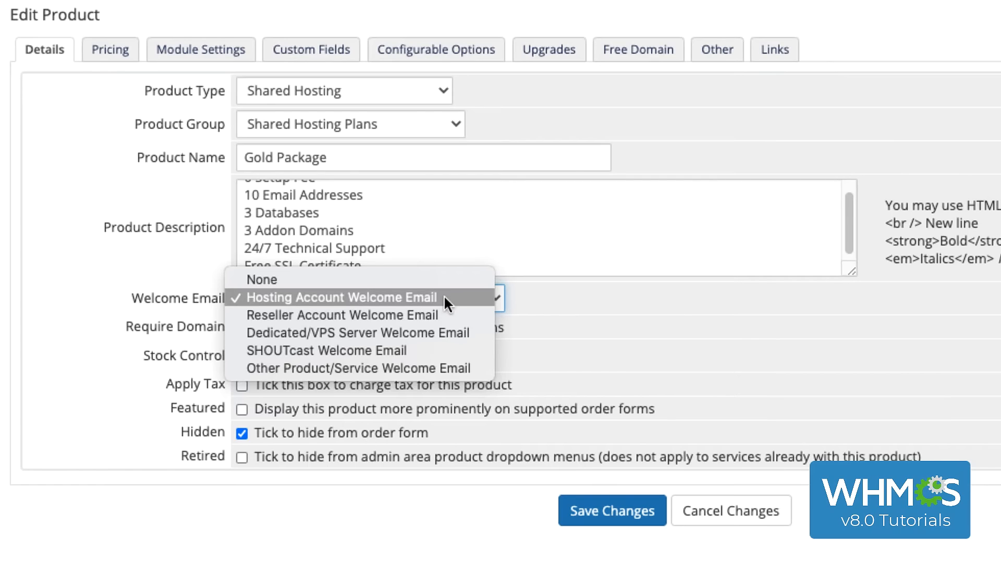
{"action": "left_click", "coordinate": [341, 297]}
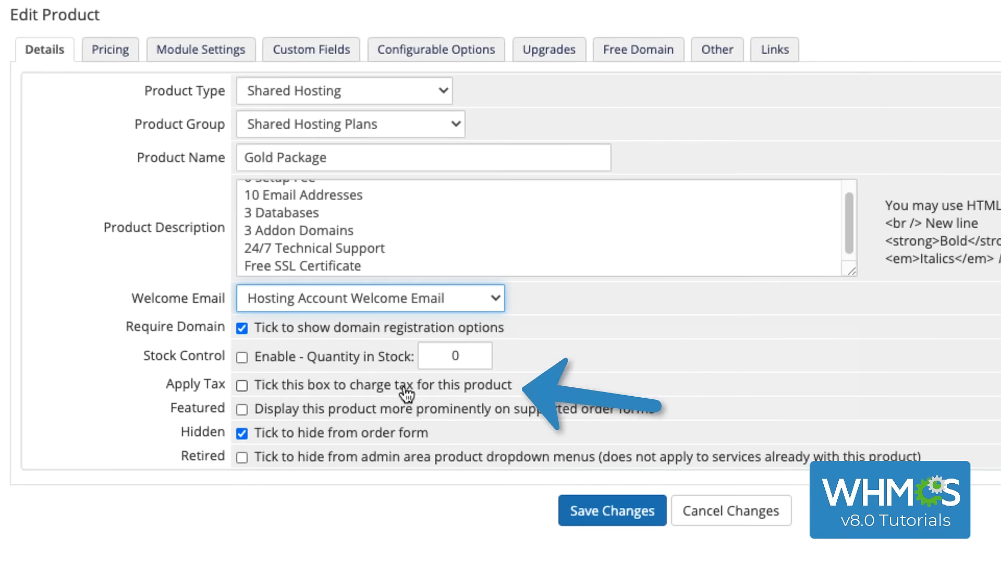
{"action": "left_click", "coordinate": [241, 385]}
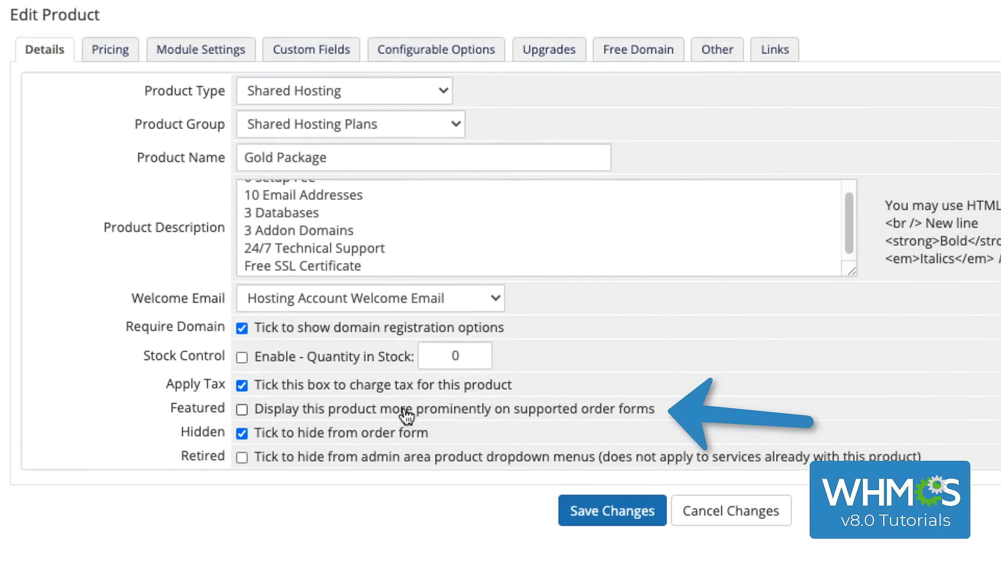
{"action": "left_click", "coordinate": [241, 408]}
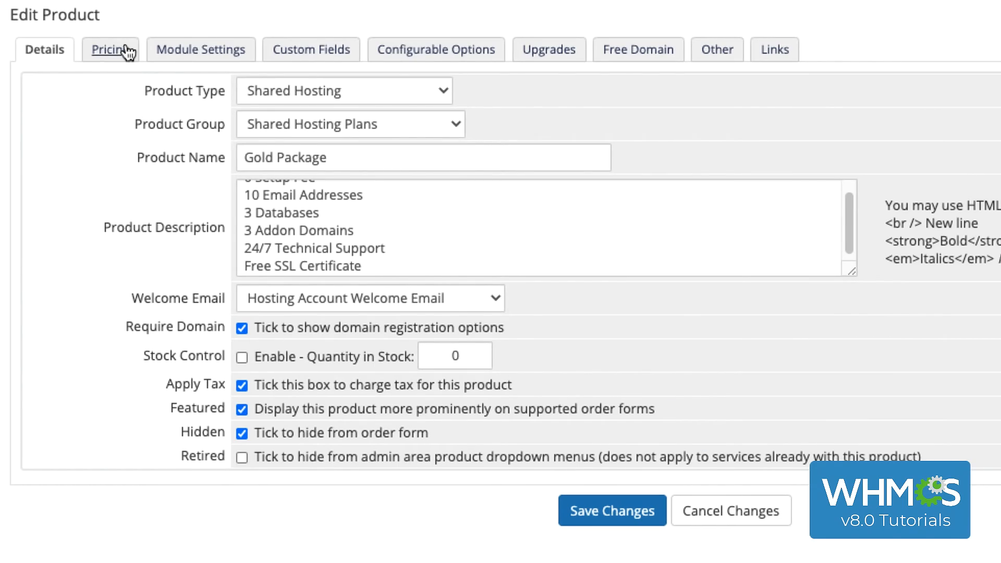
Set recurring prices: GBP 5.99 monthly / 59.99 annually, USD 7.99 / 79.99.
{"action": "left_click", "coordinate": [109, 49]}
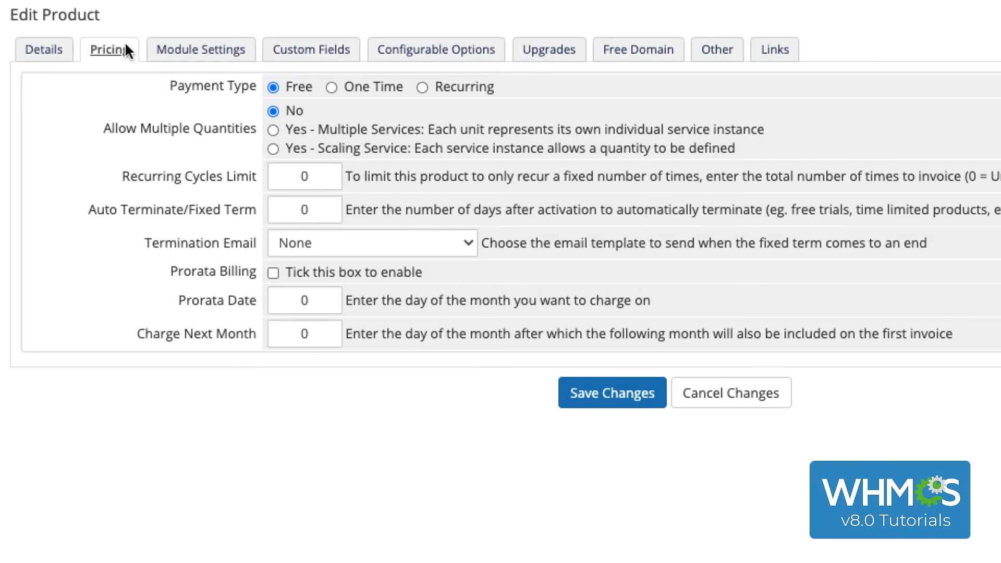
{"action": "left_click", "coordinate": [422, 86]}
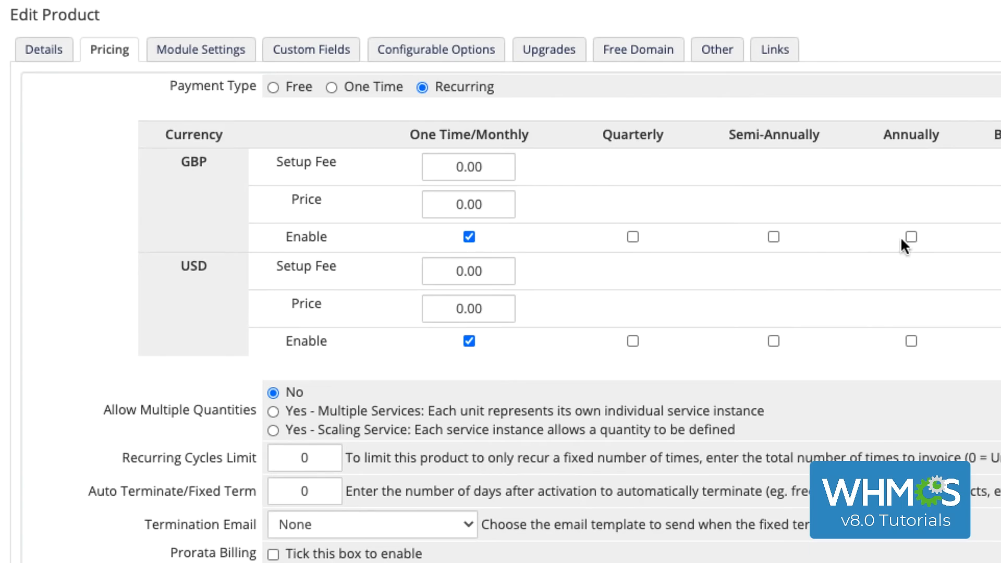
{"action": "left_click", "coordinate": [910, 237]}
{"action": "type", "text": "5"}
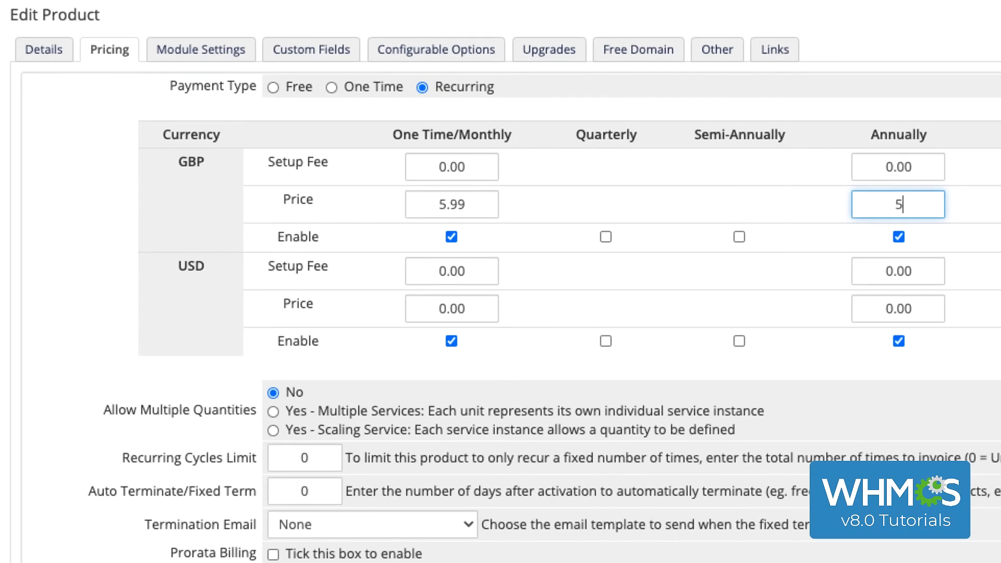
{"action": "left_click", "coordinate": [452, 308]}
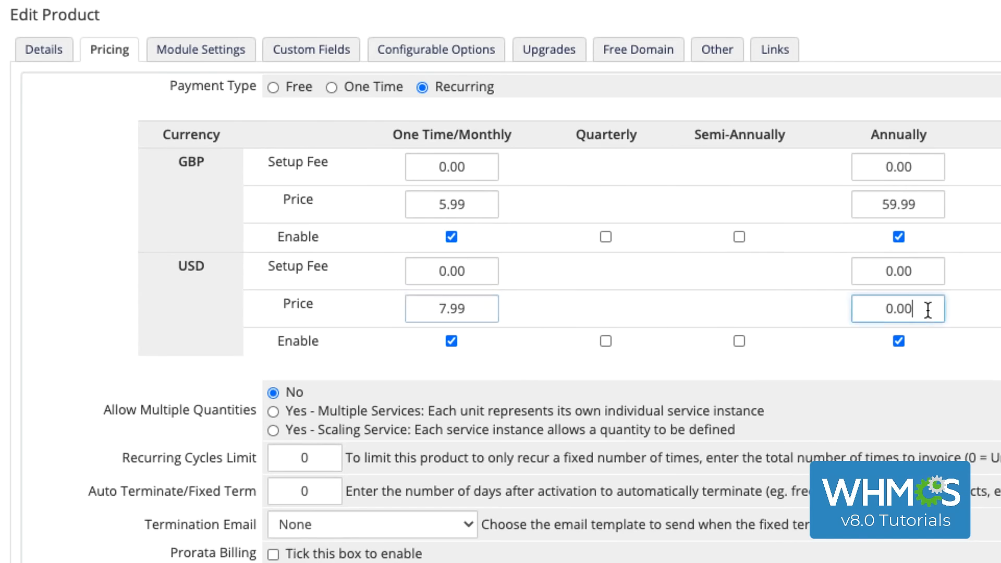
{"action": "type", "text": "79.99"}
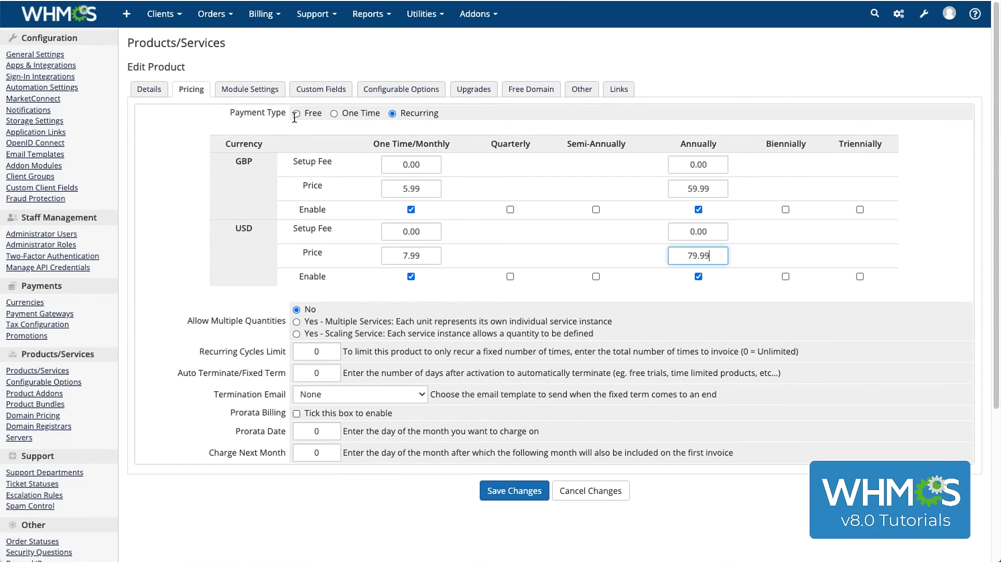
Set the module to cPanel with the cPanel Shared server group and Default WHM package.
{"action": "left_click", "coordinate": [250, 89]}
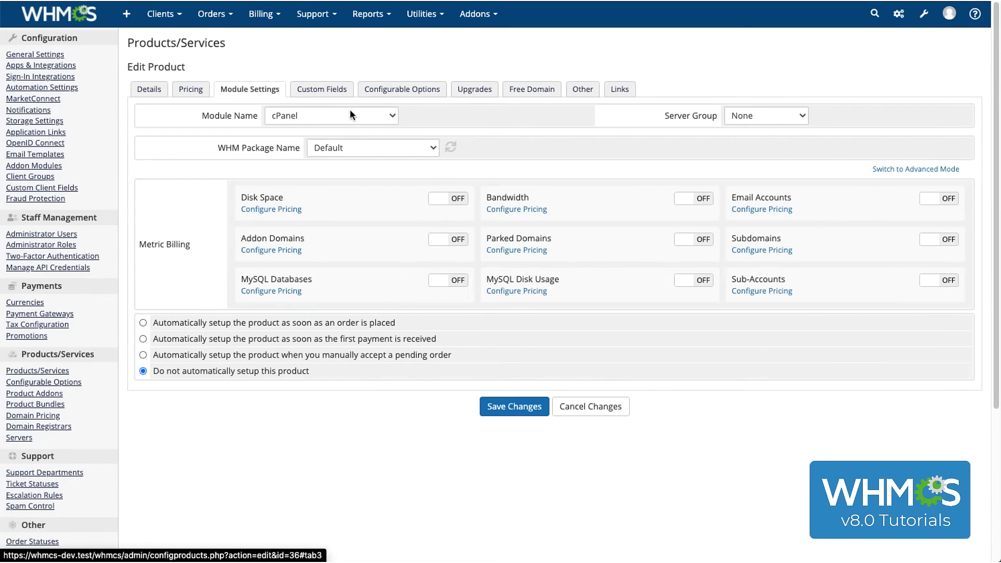
{"action": "left_click", "coordinate": [331, 116]}
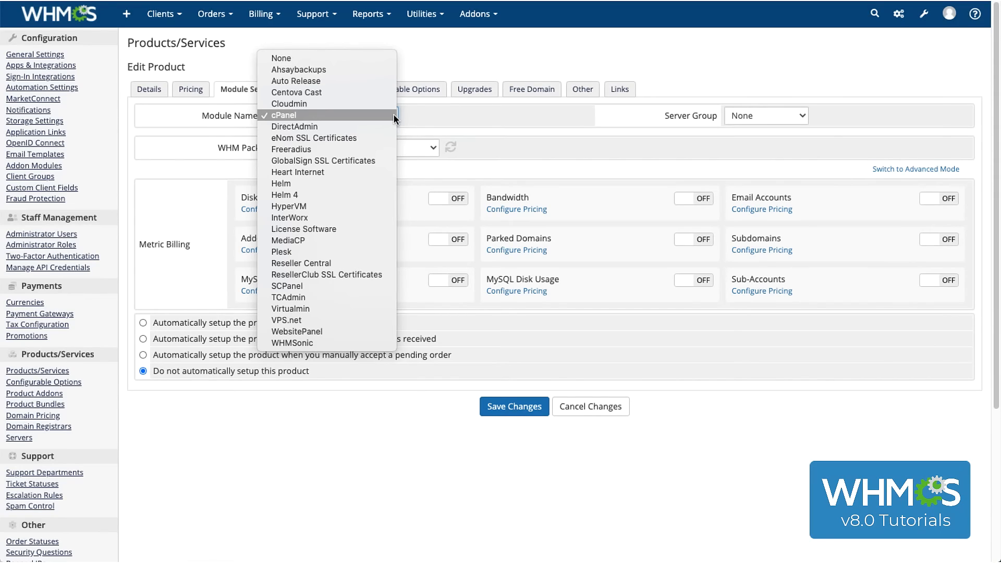
{"action": "left_click", "coordinate": [281, 115]}
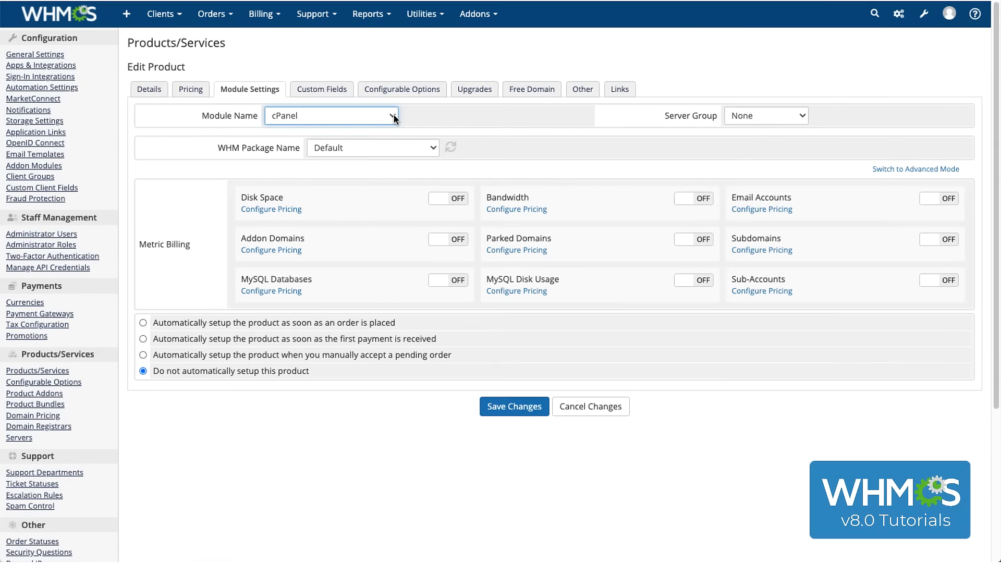
{"action": "mouse_move", "coordinate": [764, 125]}
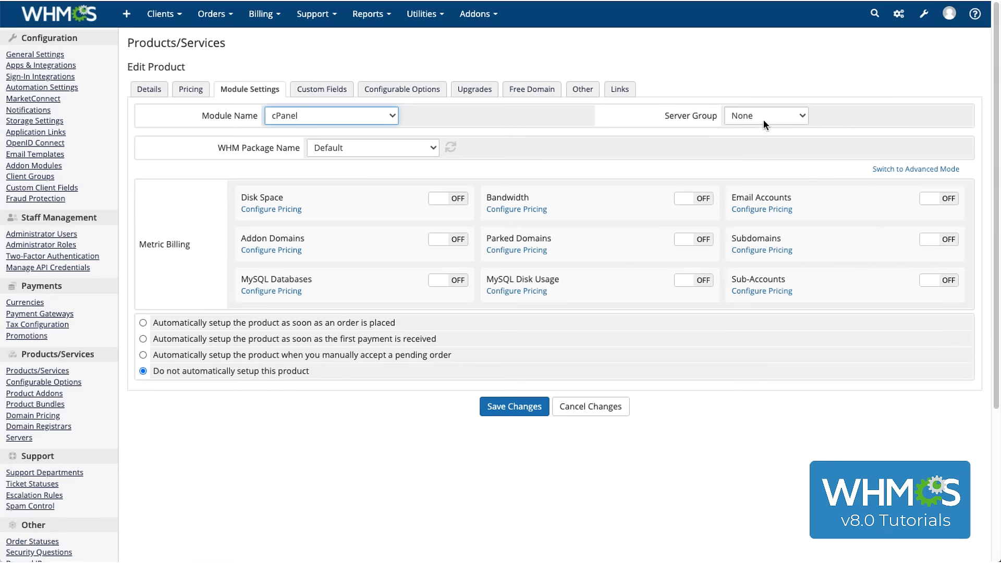
{"action": "left_click", "coordinate": [766, 116]}
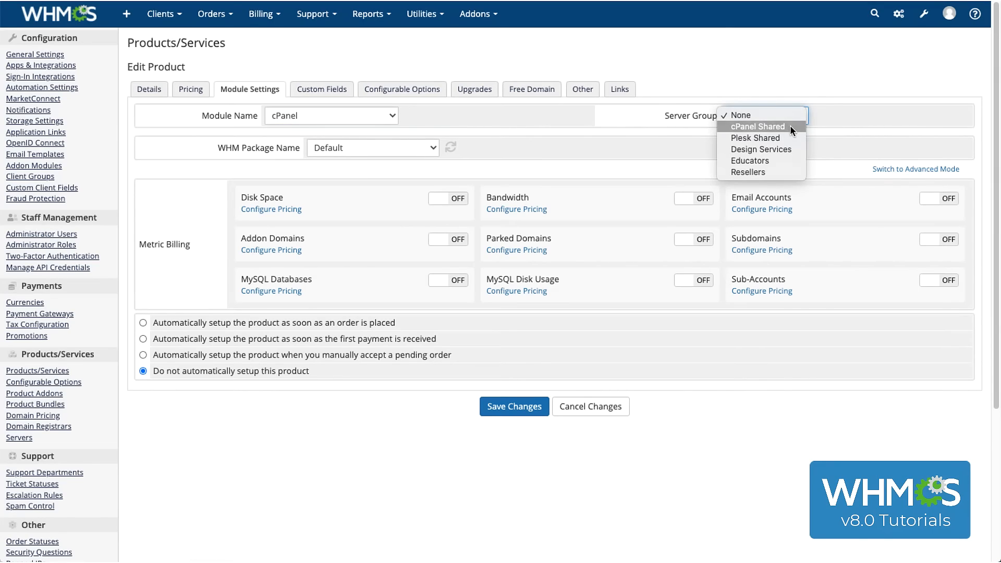
{"action": "left_click", "coordinate": [757, 126]}
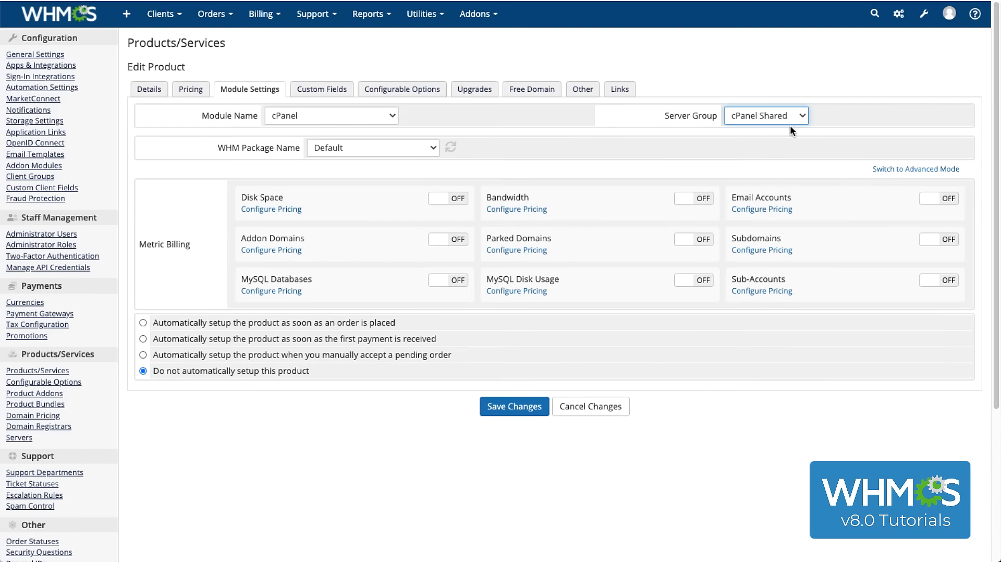
{"action": "mouse_move", "coordinate": [419, 157]}
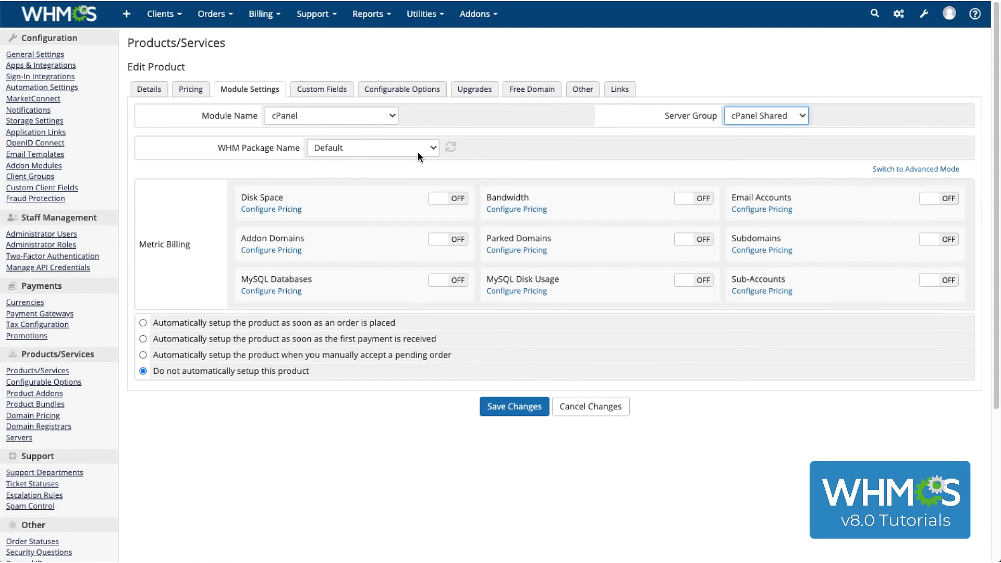
{"action": "left_click", "coordinate": [372, 148]}
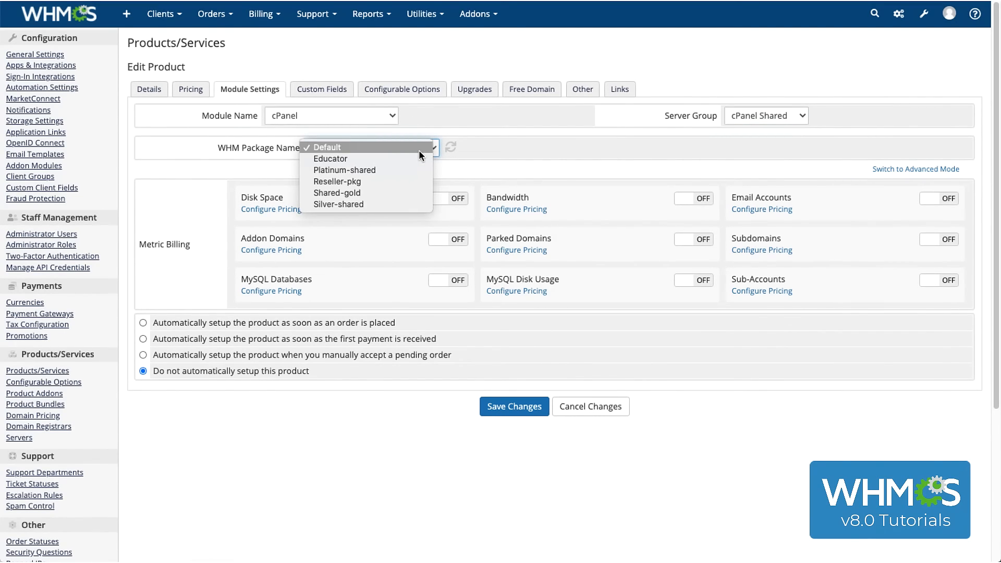
{"action": "left_click", "coordinate": [328, 147]}
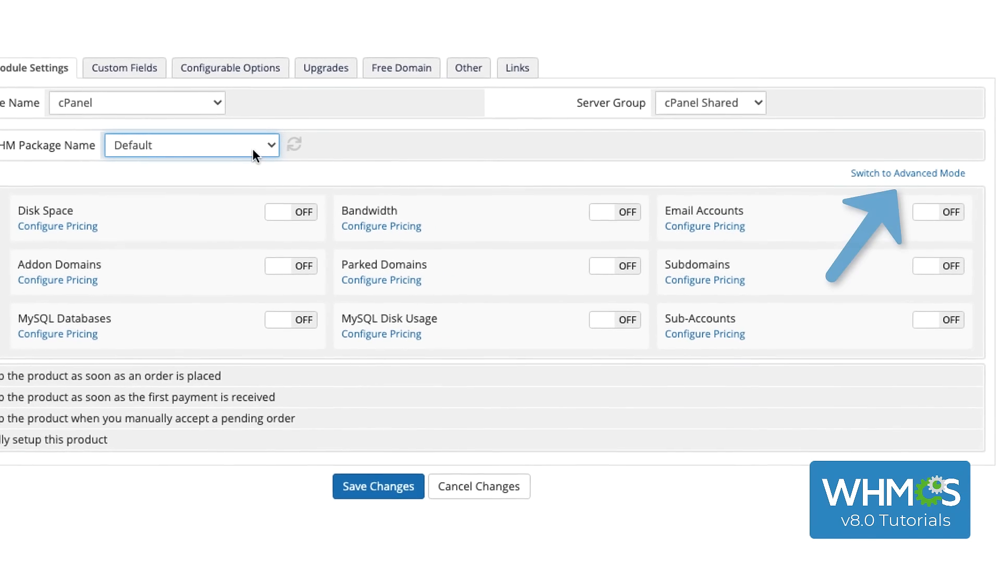
{"action": "mouse_move", "coordinate": [595, 164]}
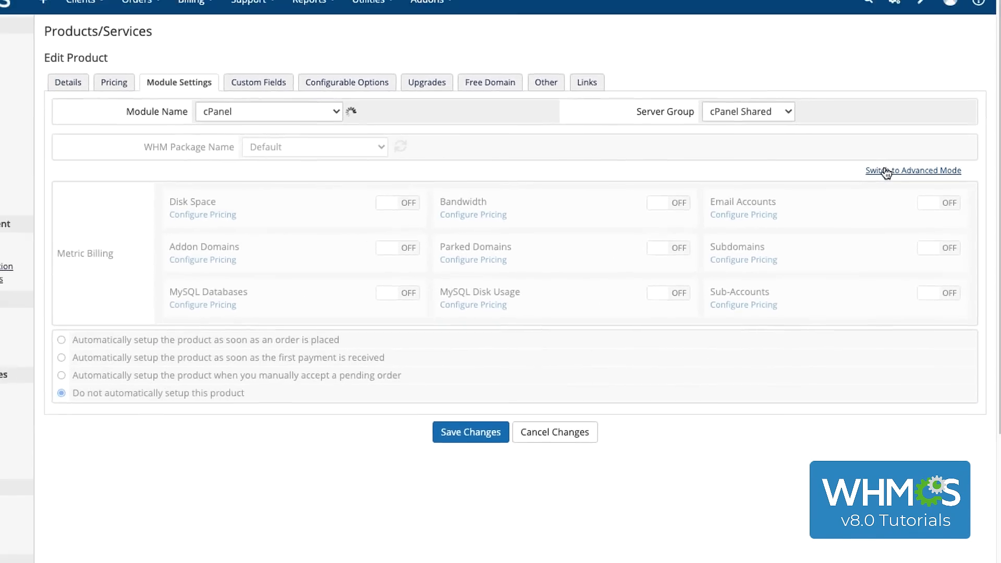
{"action": "left_click", "coordinate": [913, 171]}
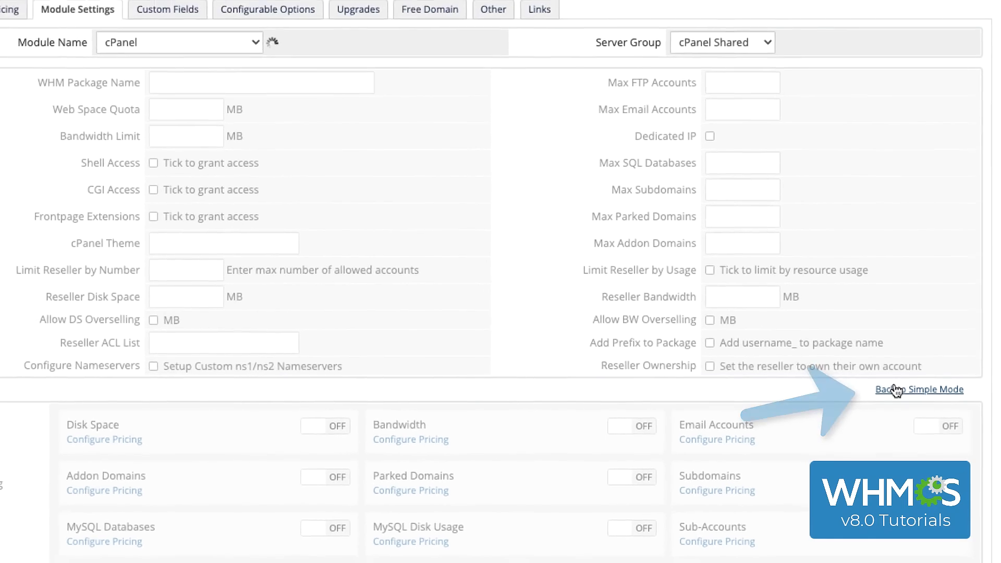
{"action": "left_click", "coordinate": [918, 390]}
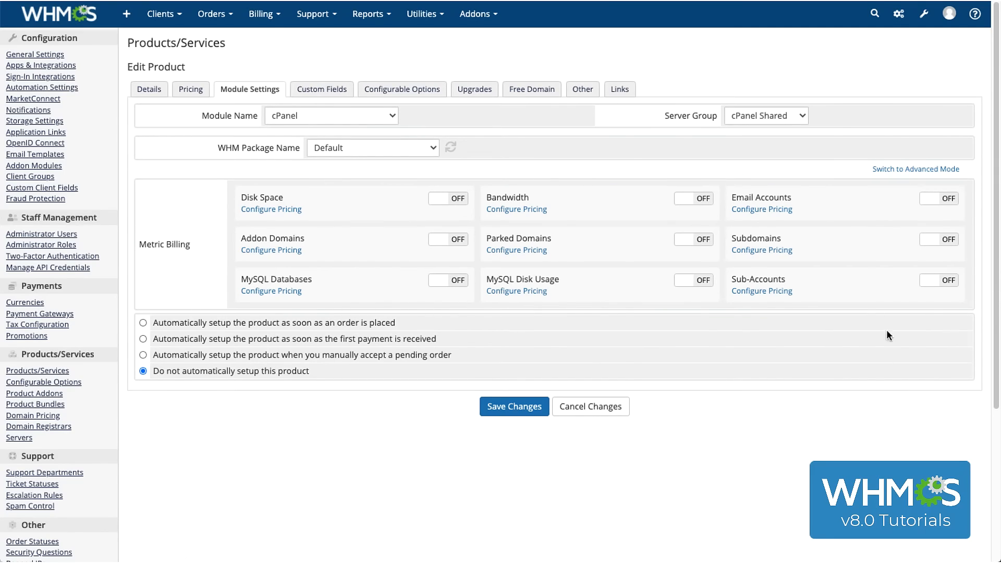
Price Email Accounts metric: 10 included, then 0.10 USD or 0.07 GBP each, and save.
{"action": "left_click", "coordinate": [761, 208]}
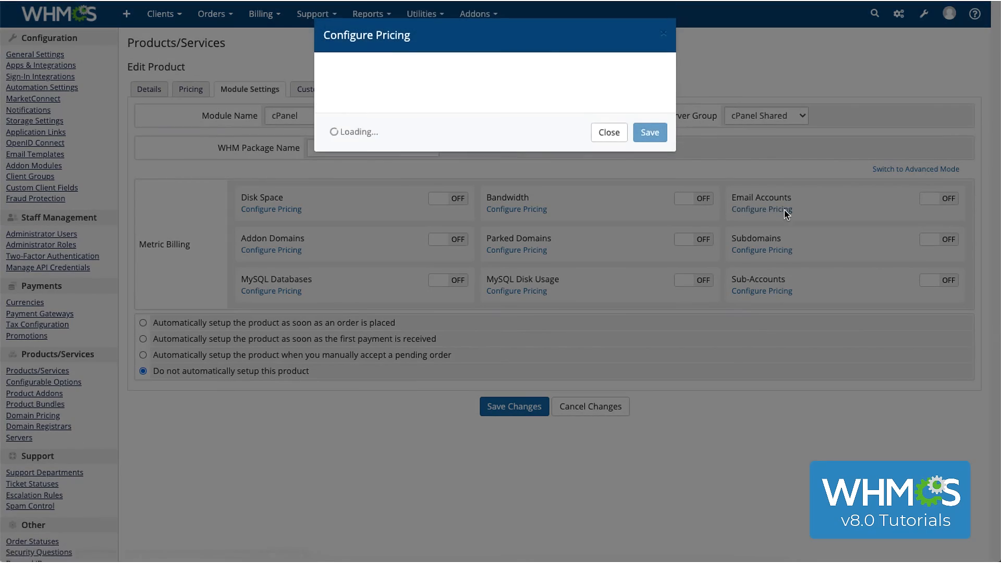
{"action": "left_click", "coordinate": [761, 209]}
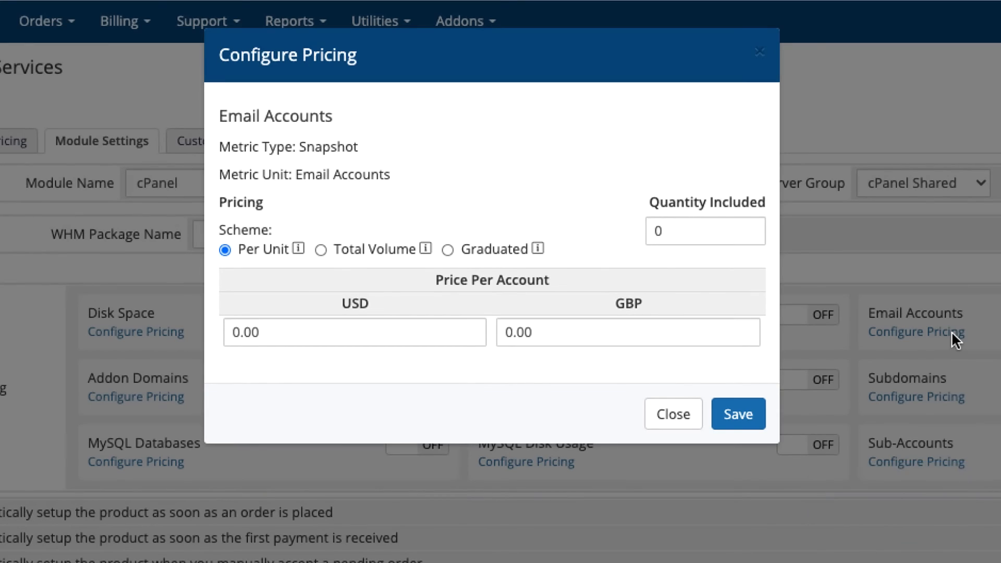
{"action": "mouse_move", "coordinate": [696, 273]}
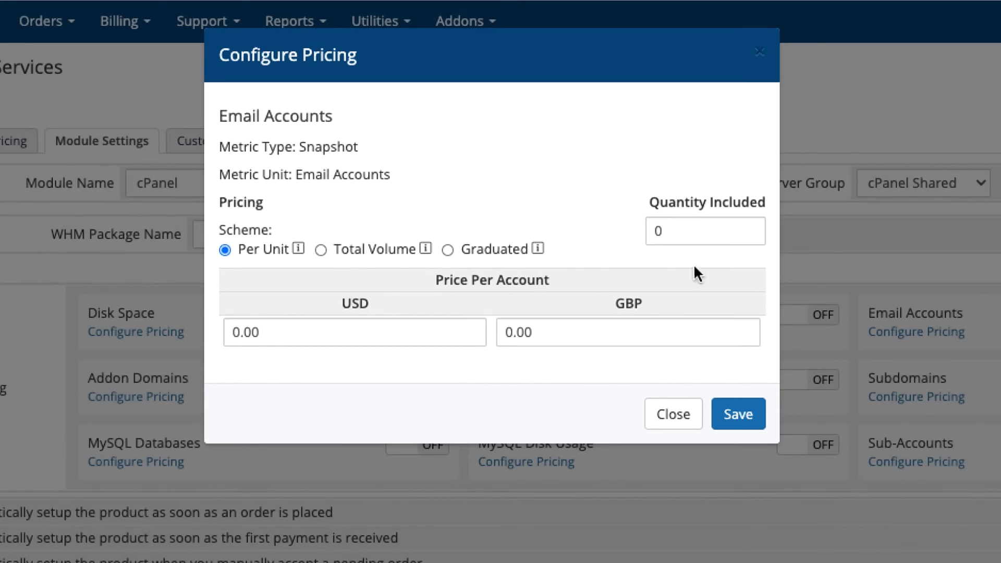
{"action": "type", "text": "1"}
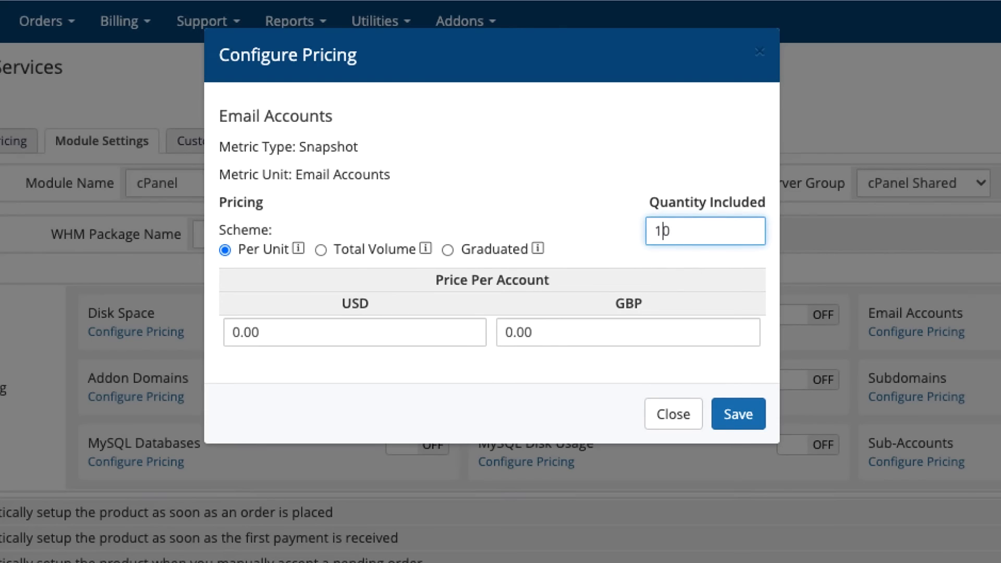
{"action": "left_click", "coordinate": [354, 332]}
{"action": "type", "text": "0.1"}
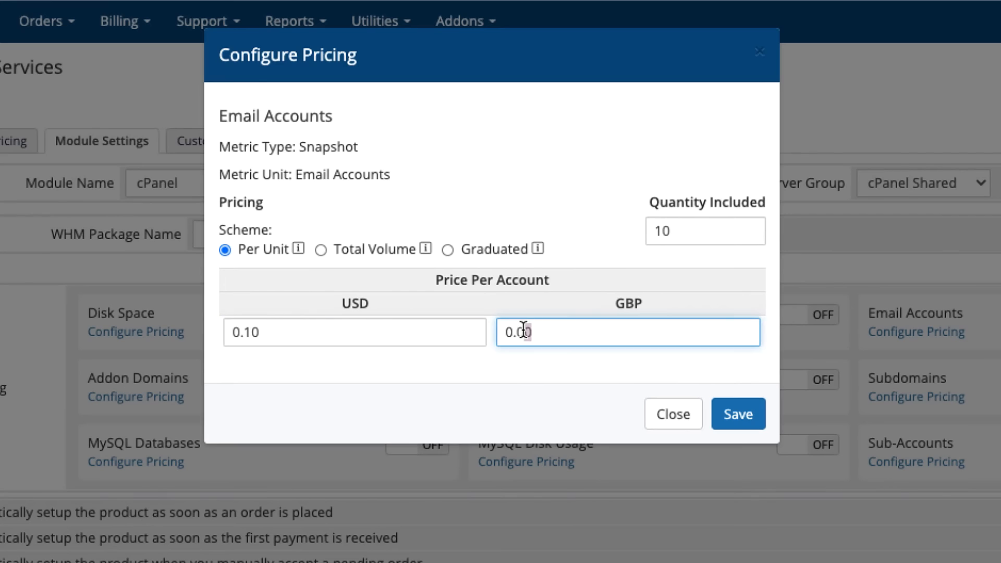
{"action": "type", "text": "0.07"}
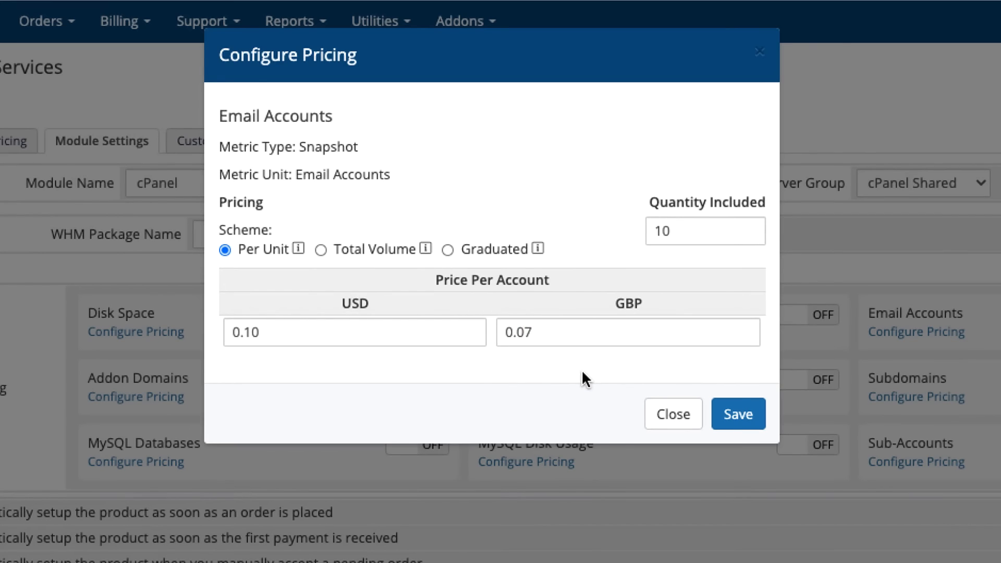
{"action": "left_click", "coordinate": [738, 414]}
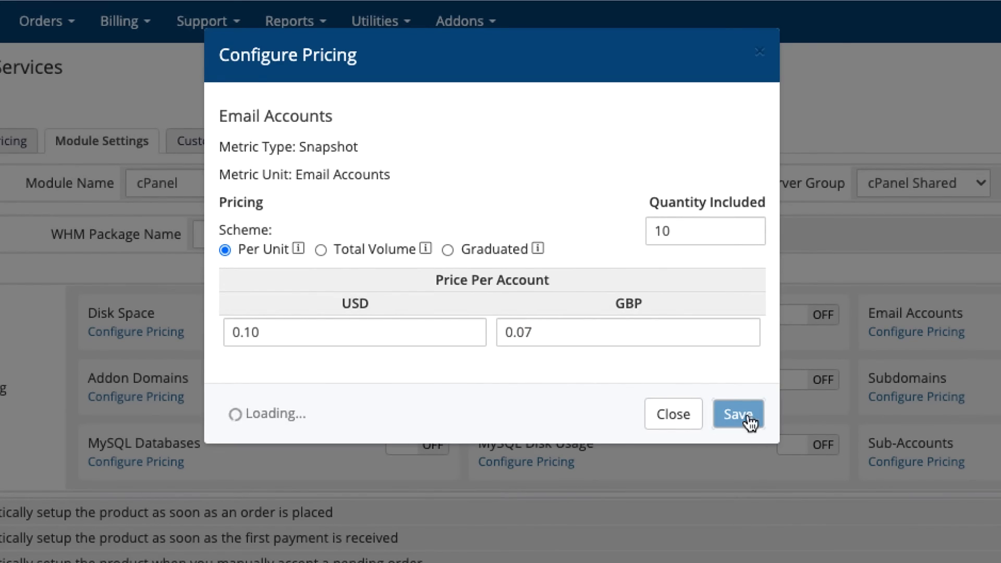
{"action": "left_click", "coordinate": [737, 414]}
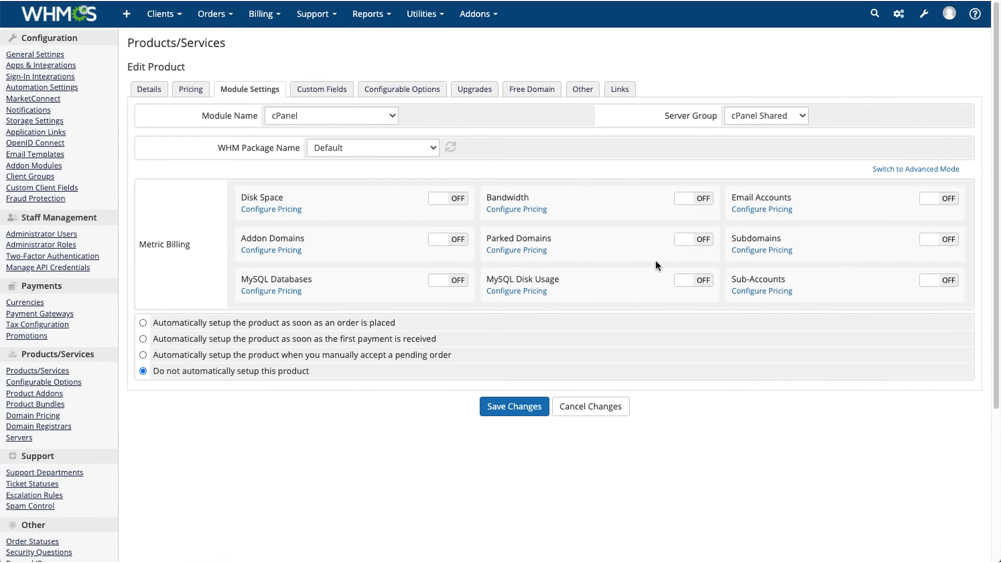
Review the Custom Fields, Configurable Options, Upgrades, Free Domain and Other tabs unchanged.
{"action": "left_click", "coordinate": [322, 88]}
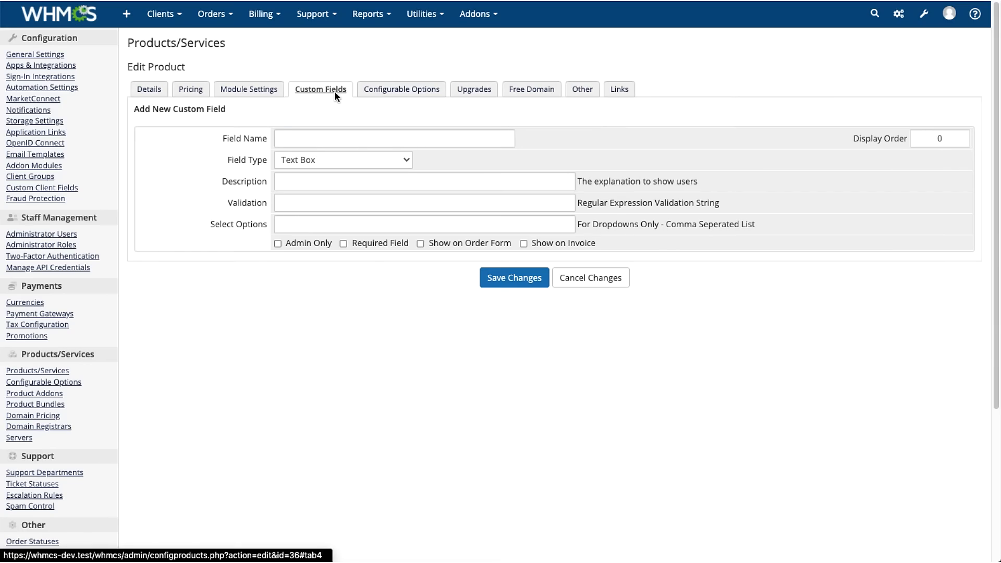
{"action": "left_click", "coordinate": [401, 89]}
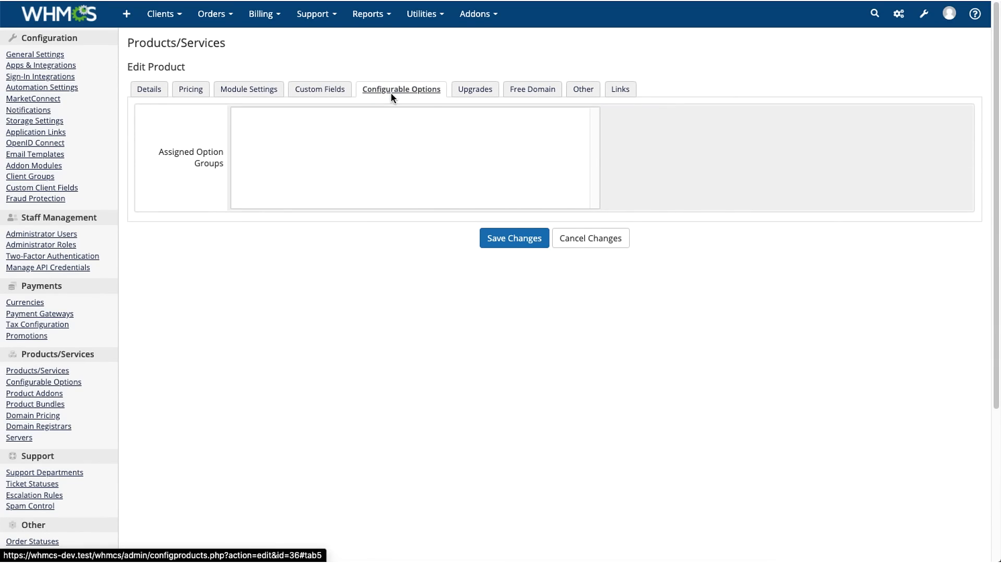
{"action": "mouse_move", "coordinate": [475, 89]}
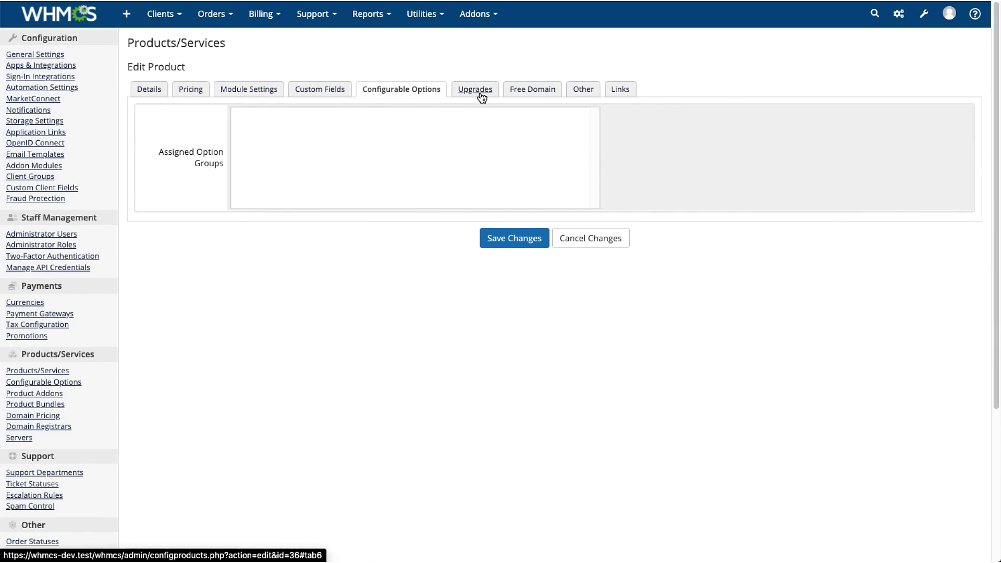
{"action": "left_click", "coordinate": [475, 89]}
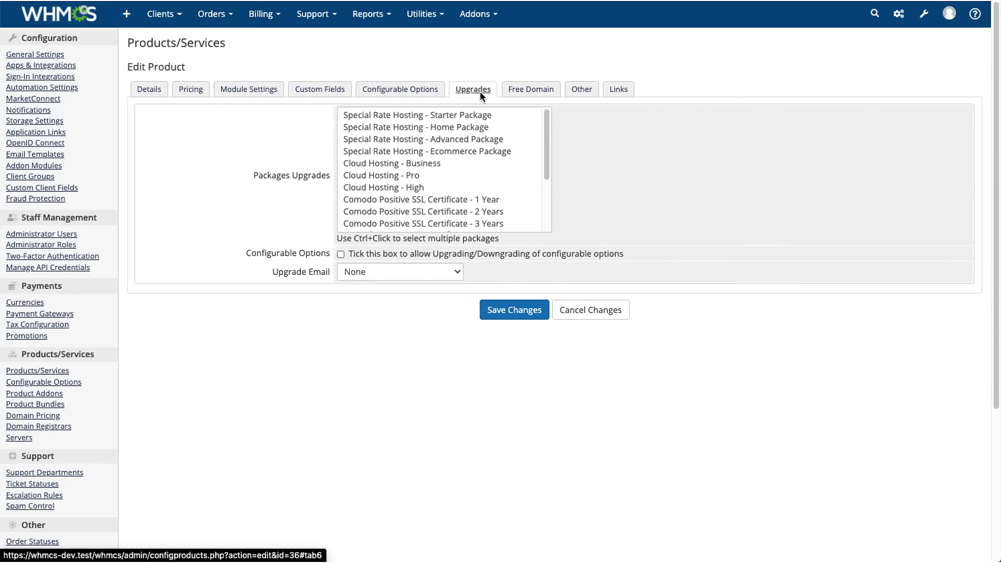
{"action": "left_click", "coordinate": [531, 89]}
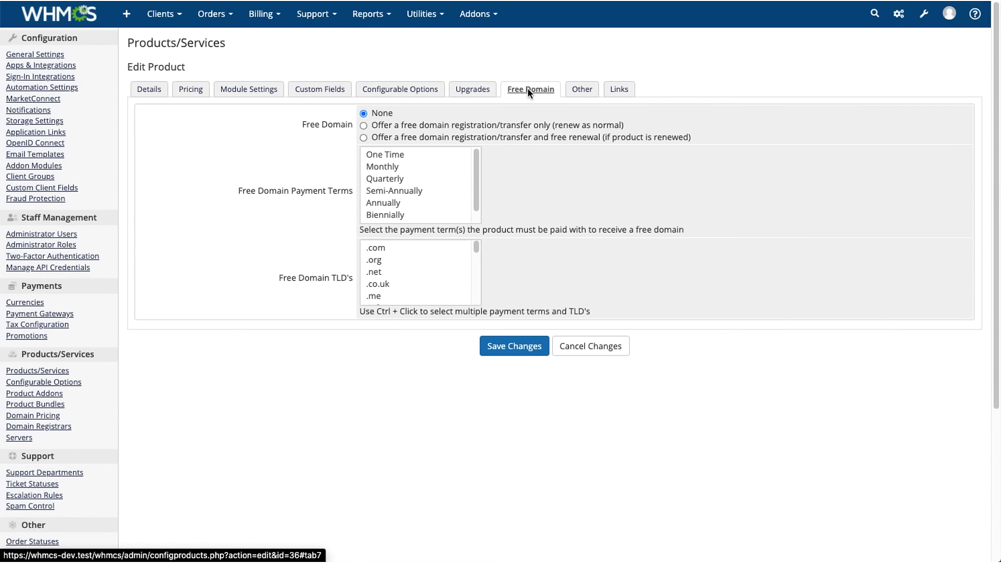
{"action": "left_click", "coordinate": [581, 88]}
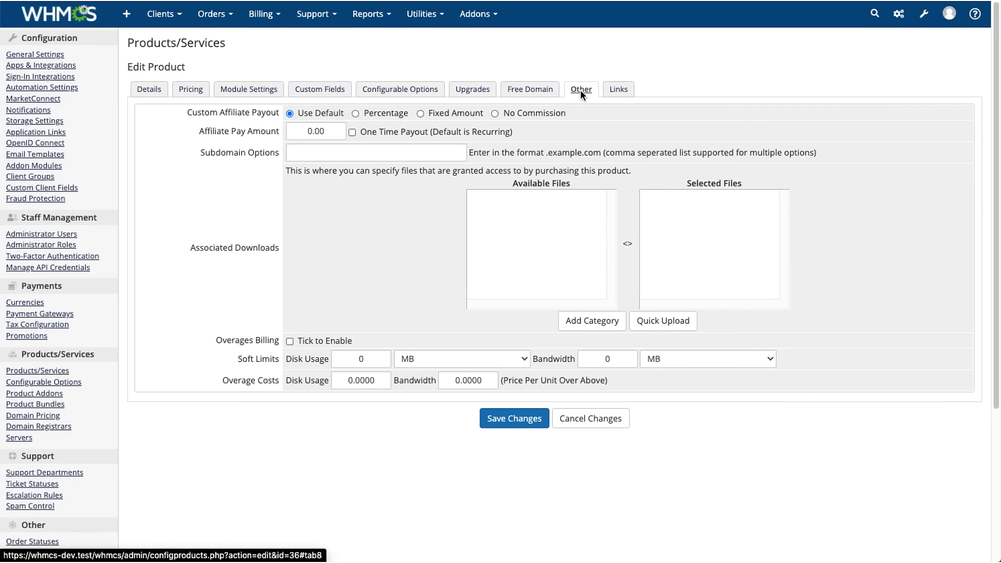
Open Payments > Payment Gateways in the Configuration sidebar, where PayPal shows as active.
{"action": "left_click", "coordinate": [617, 88]}
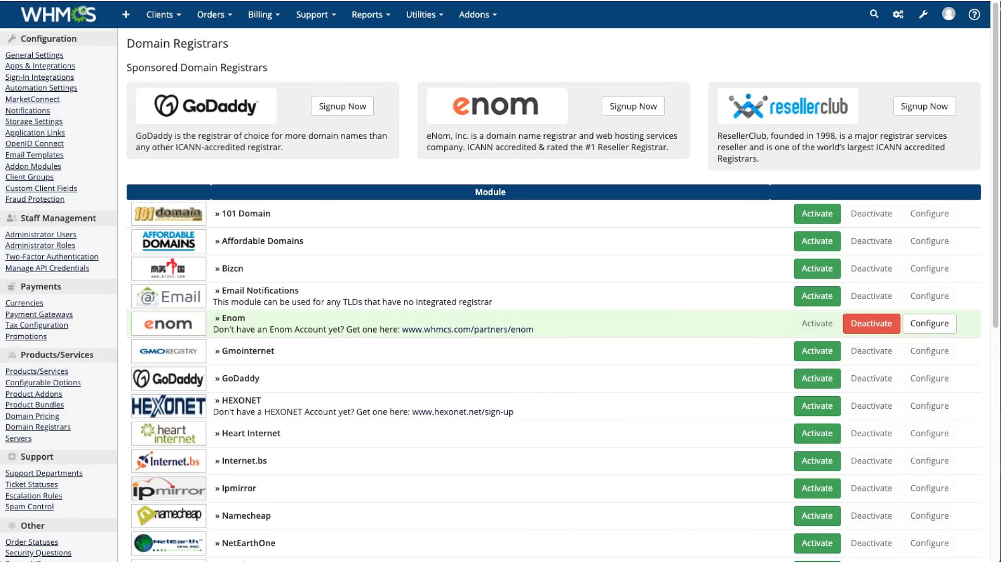
{"action": "left_click", "coordinate": [38, 315]}
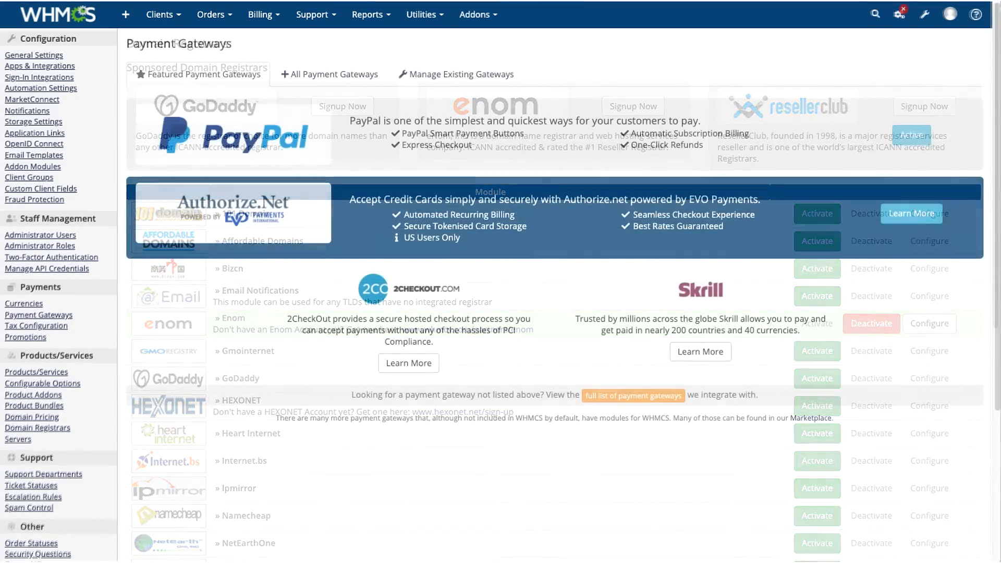
{"action": "left_click", "coordinate": [197, 75]}
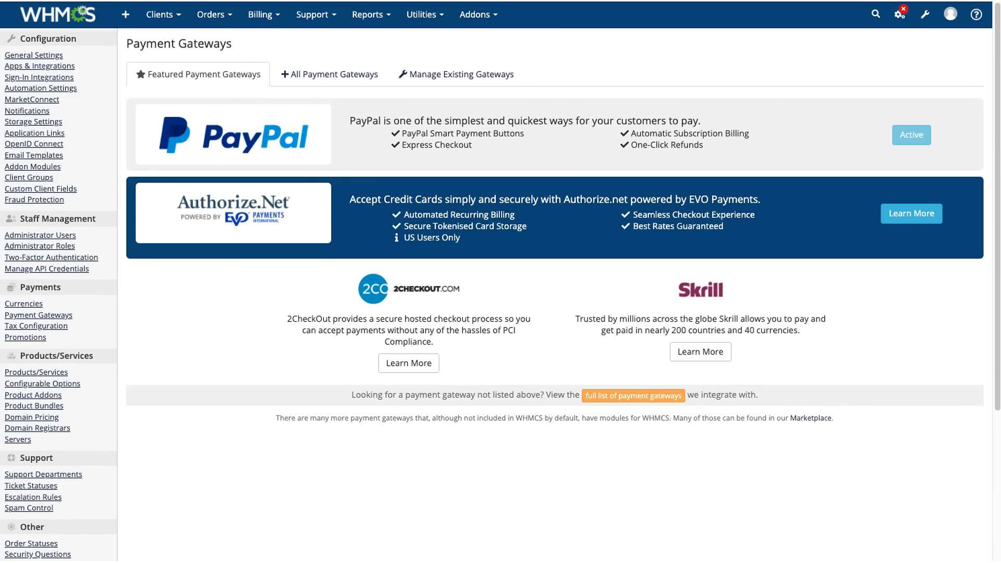